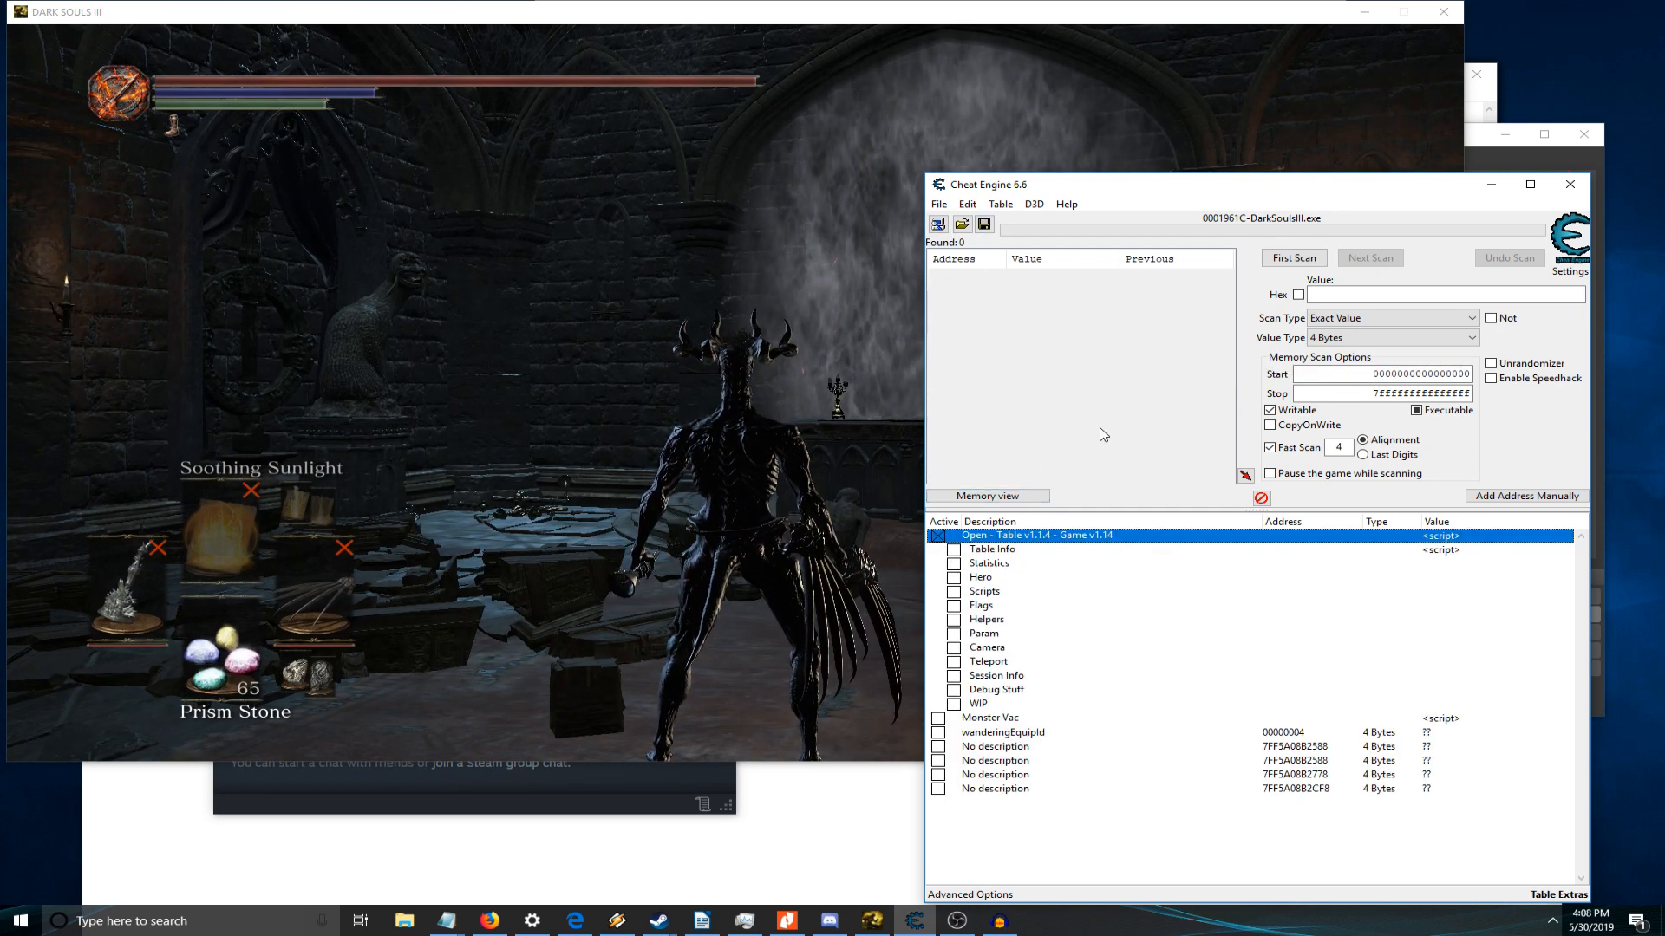
{"action": "mouse_move", "coordinate": [1099, 434]}
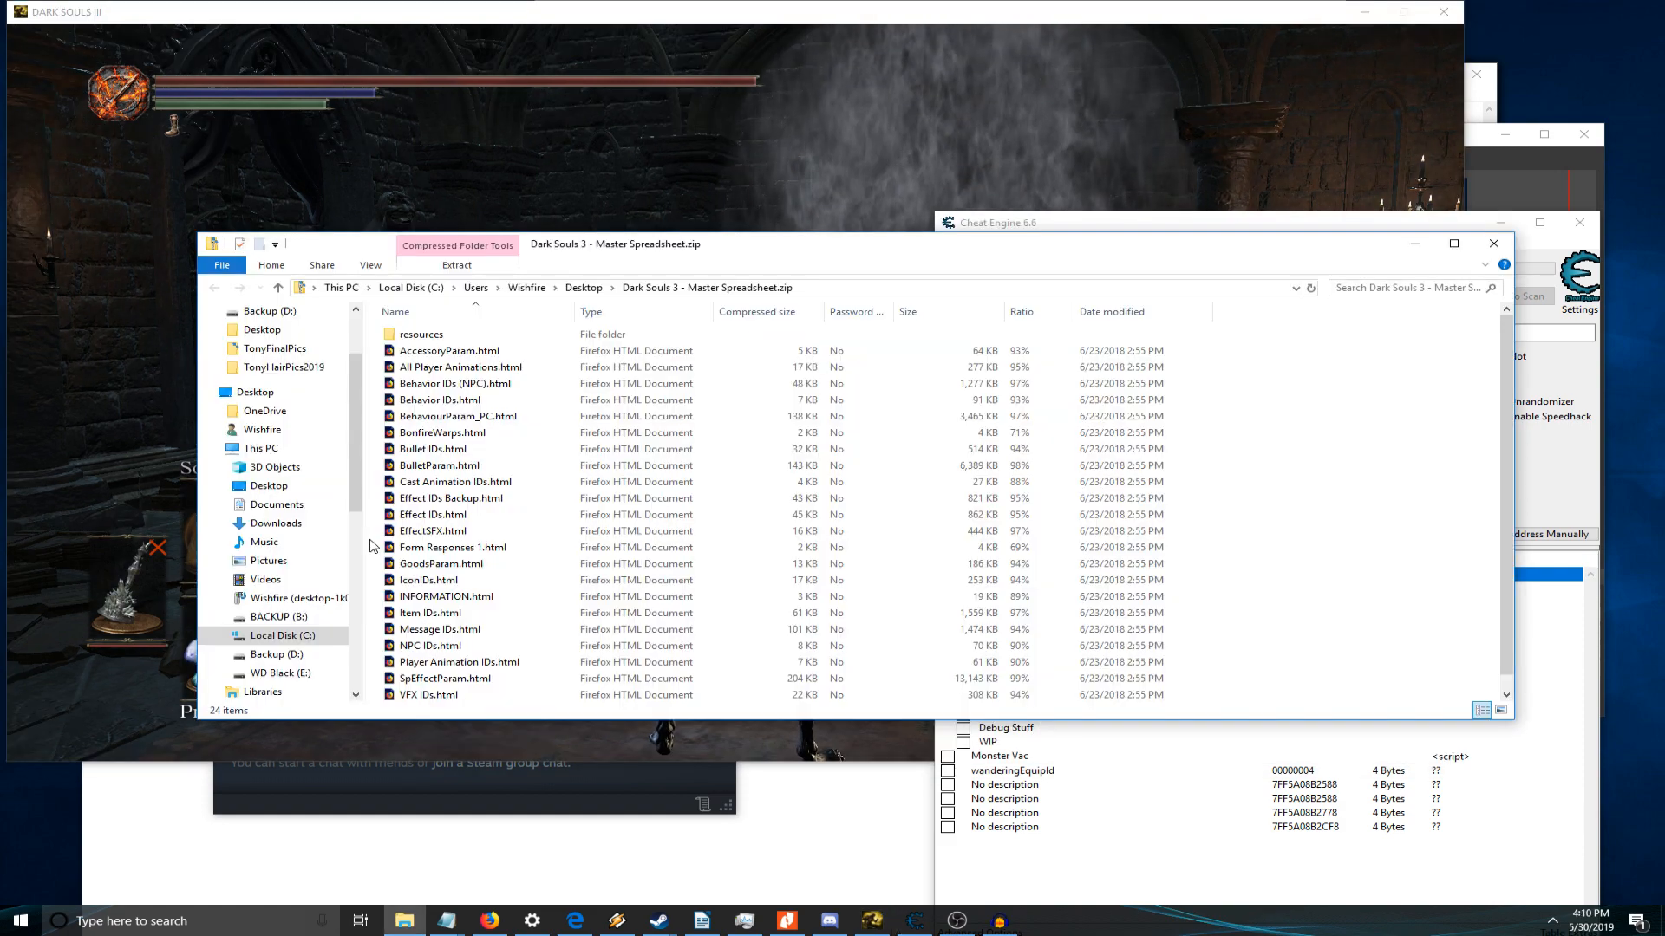
- Open Bullet IDs.html from the Master Spreadsheet archive in the browser
{"action": "left_click", "coordinate": [453, 547]}
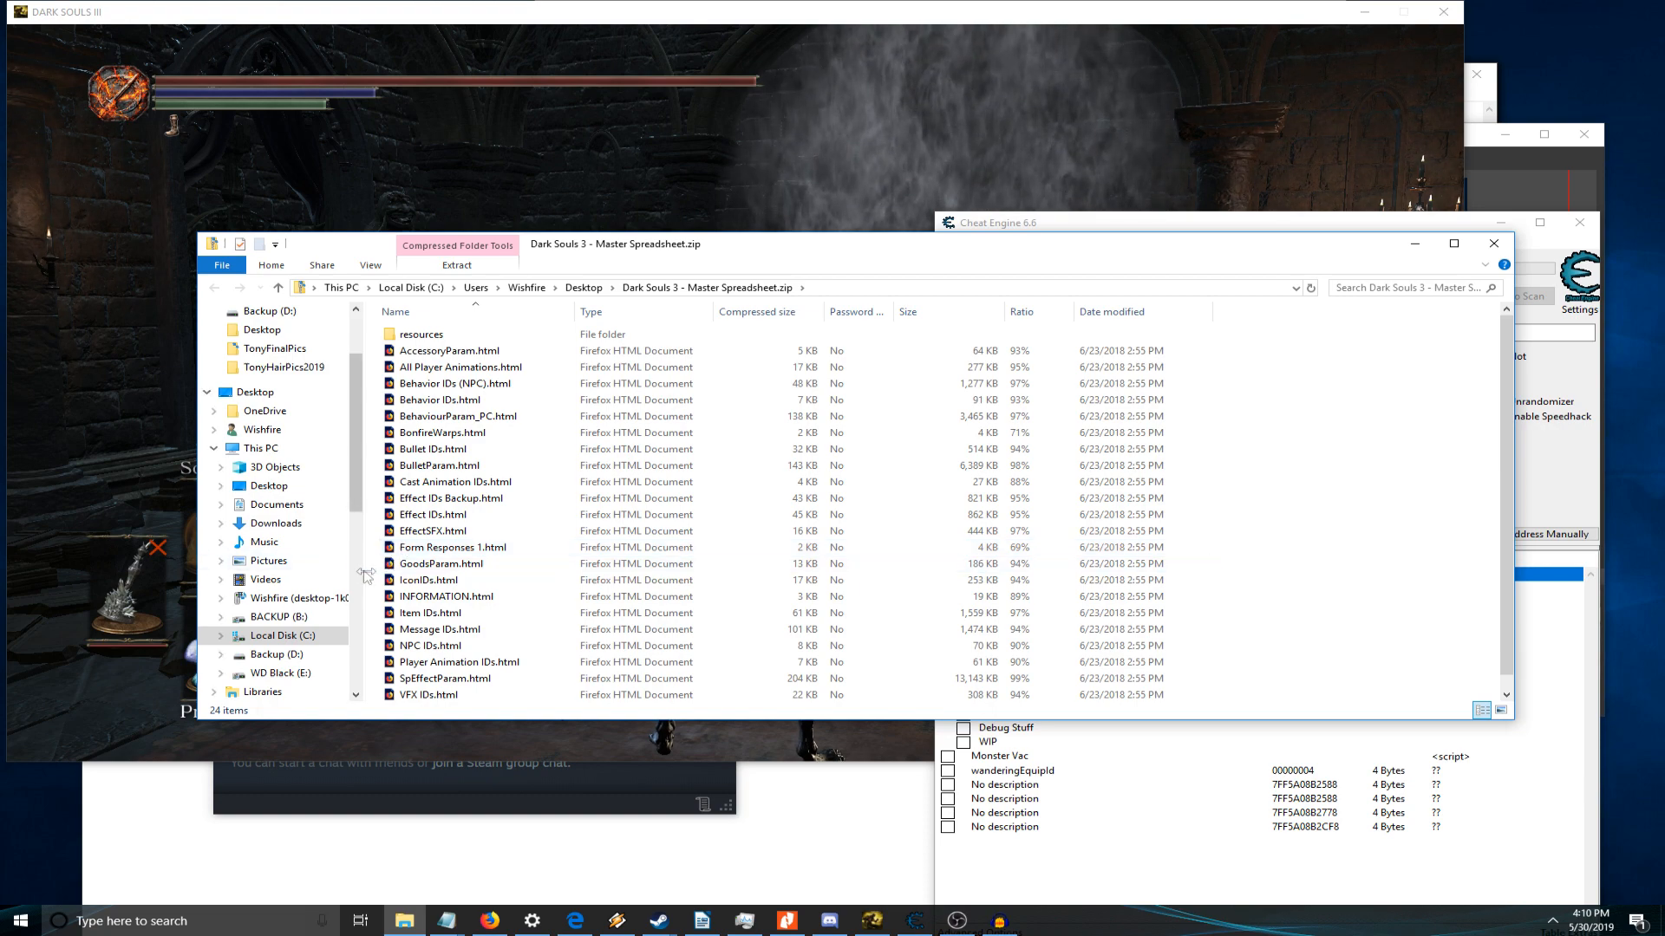
{"action": "left_click", "coordinate": [432, 448]}
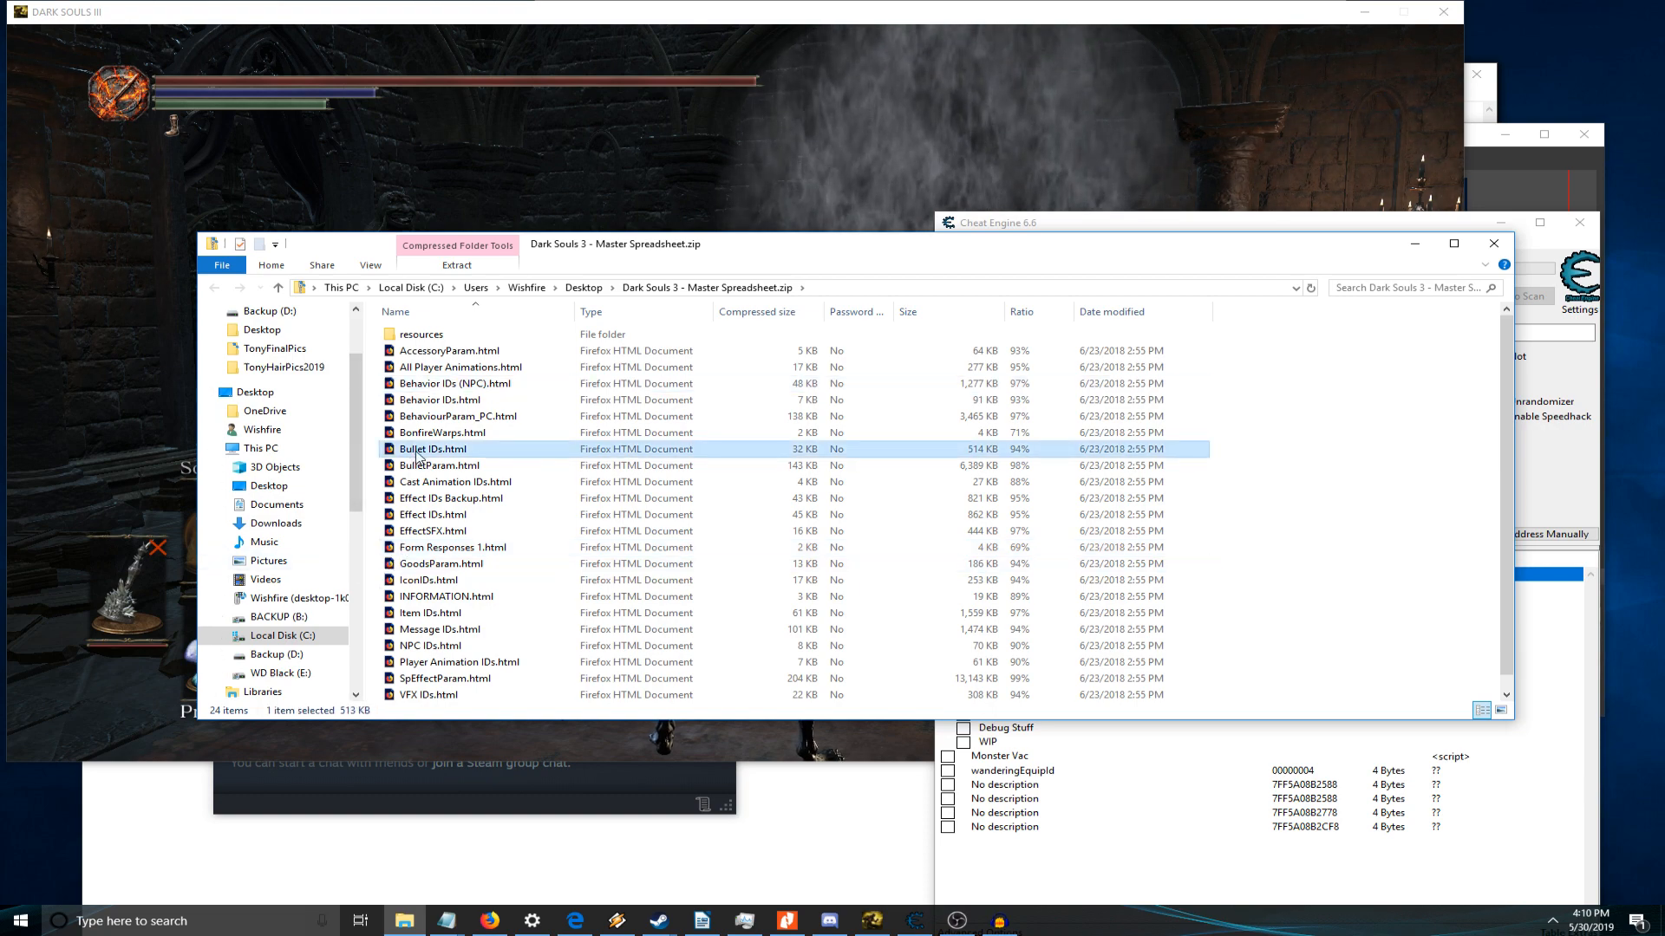
{"action": "double_click", "coordinate": [439, 449]}
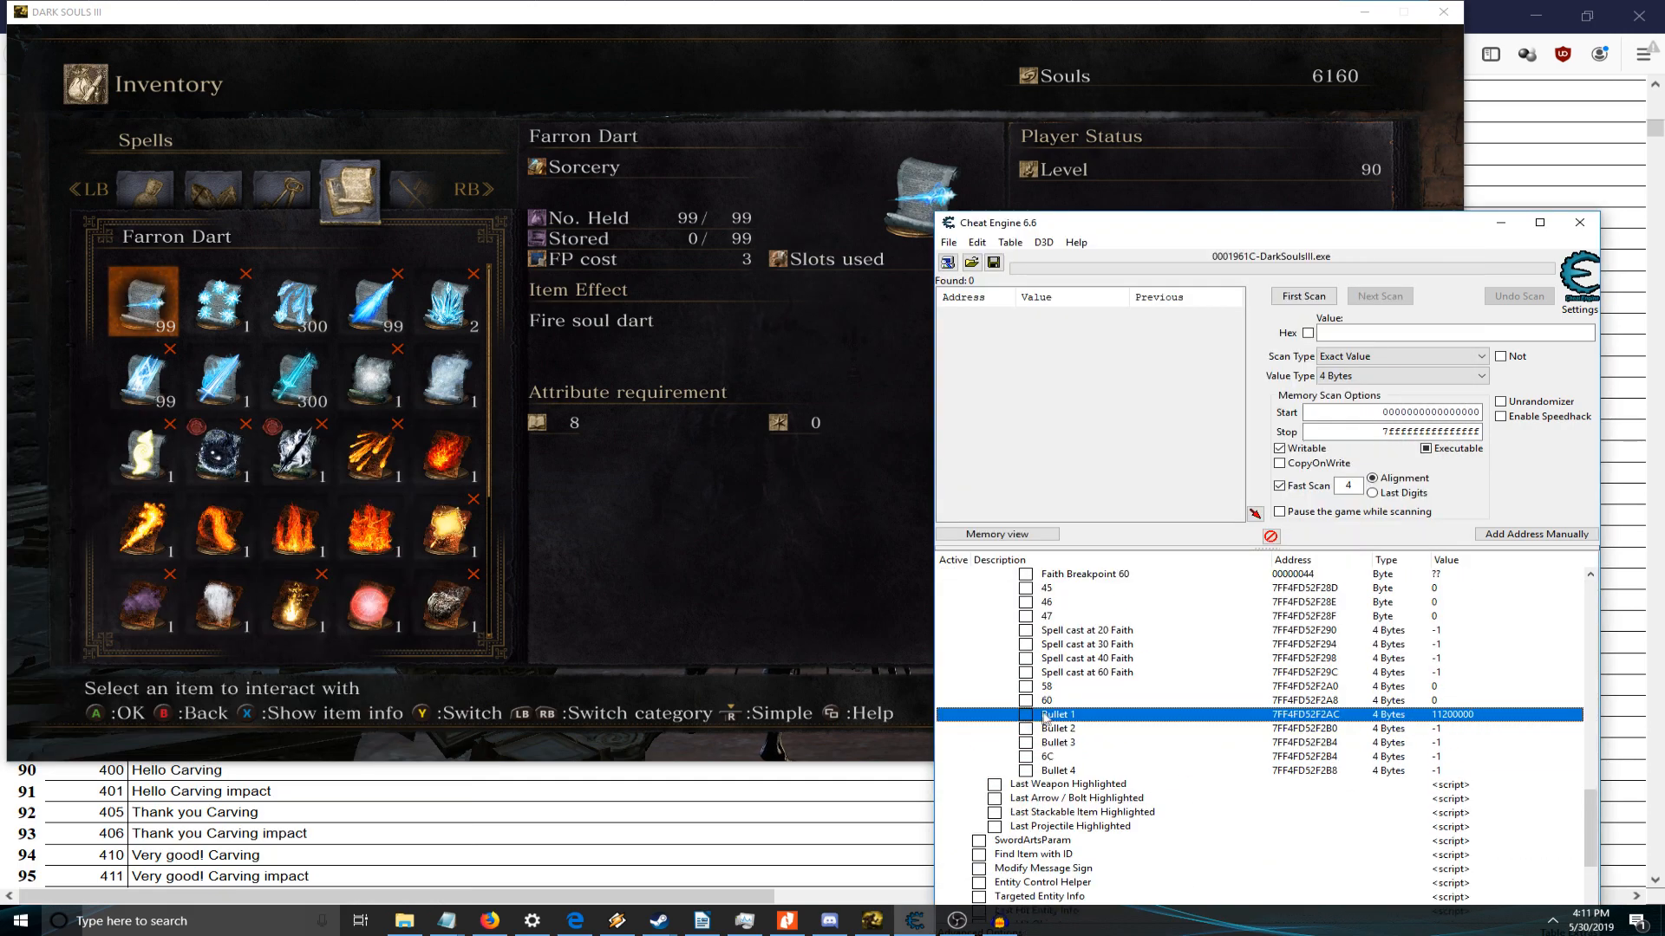
{"action": "mouse_move", "coordinate": [1470, 720]}
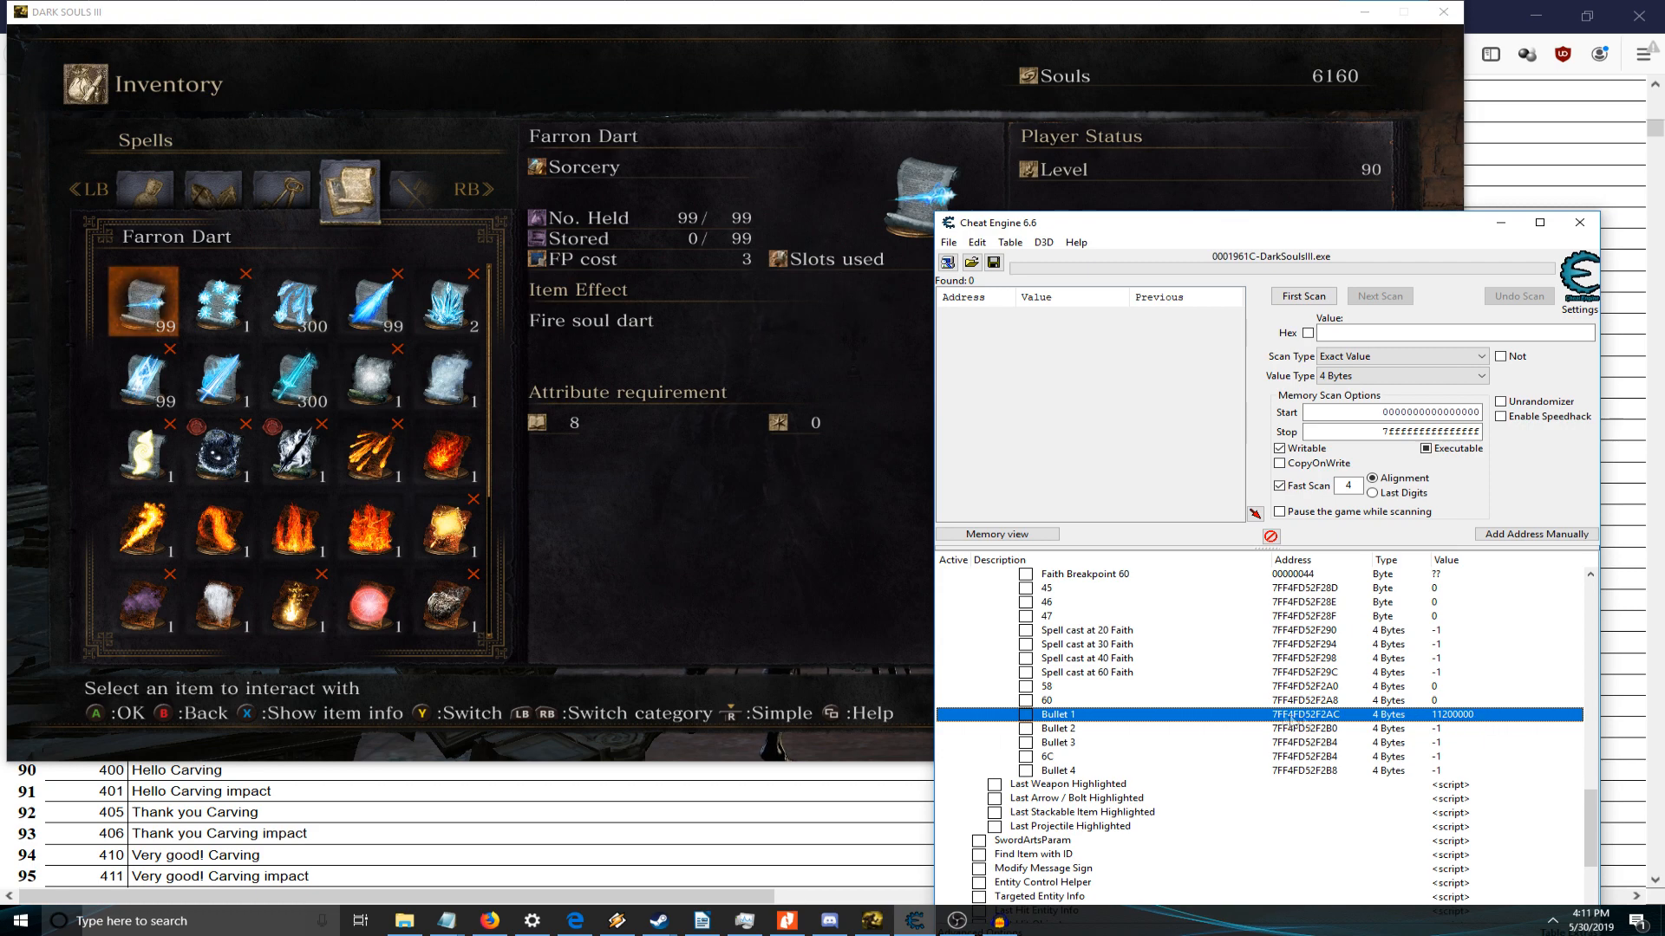
- Set Lightning Storm's Required FAI to 5 and scroll to its Bullet 1–4 slots
{"action": "scroll", "scroll_direction": "up", "scroll_amount": 3}
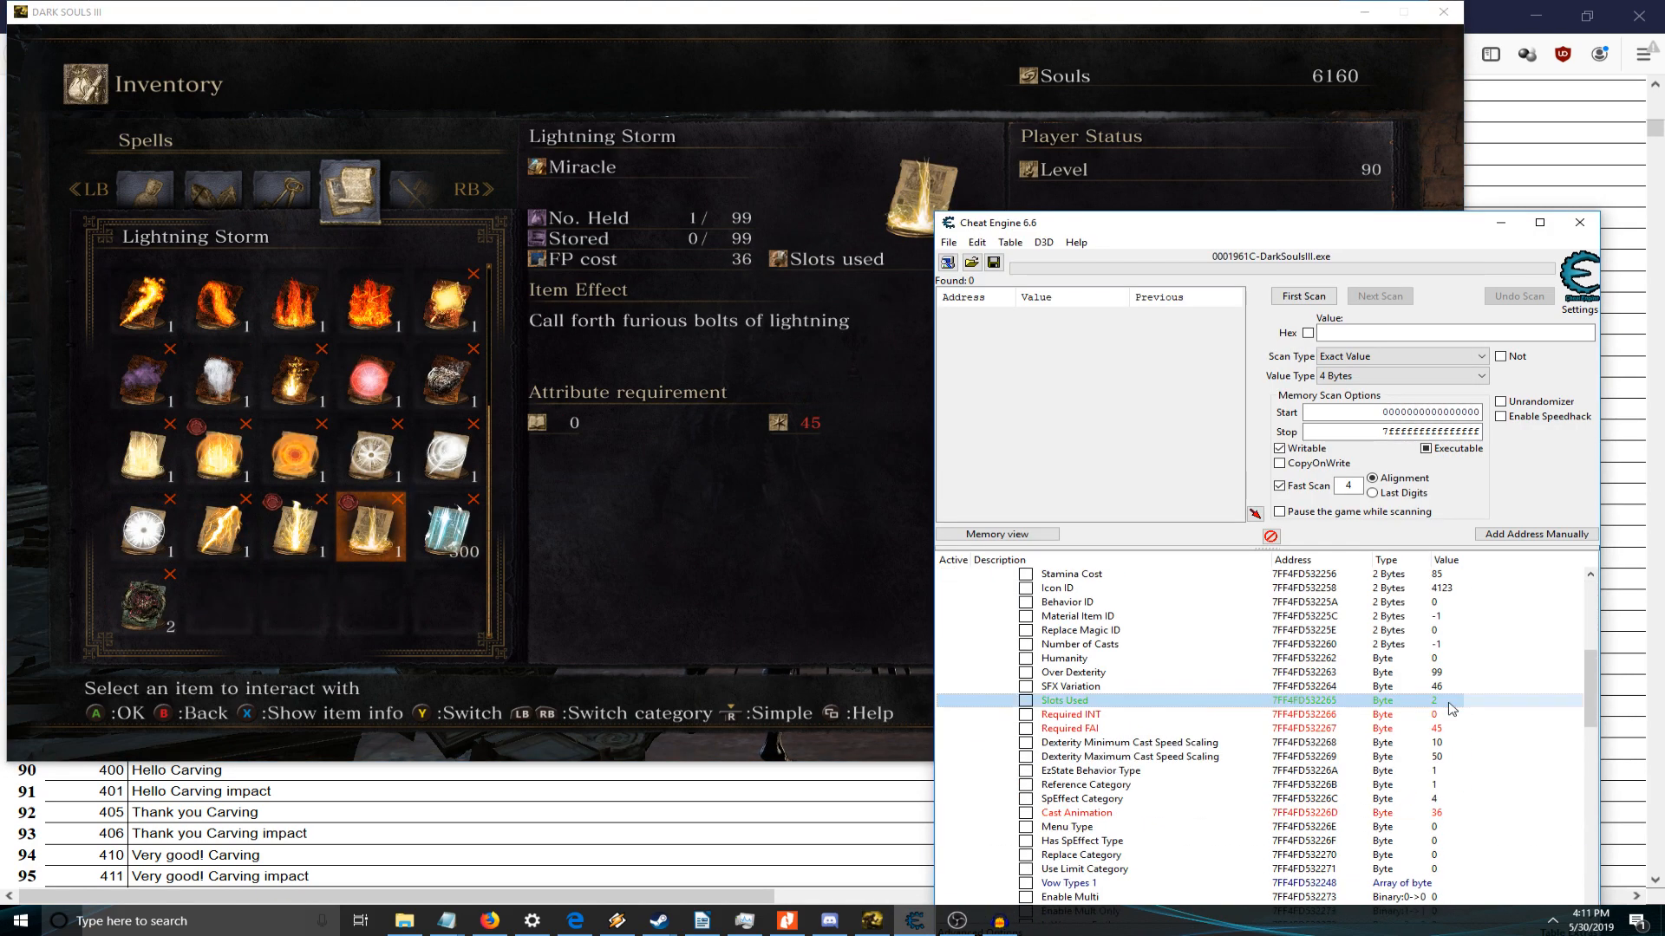
{"action": "left_click", "coordinate": [1075, 812]}
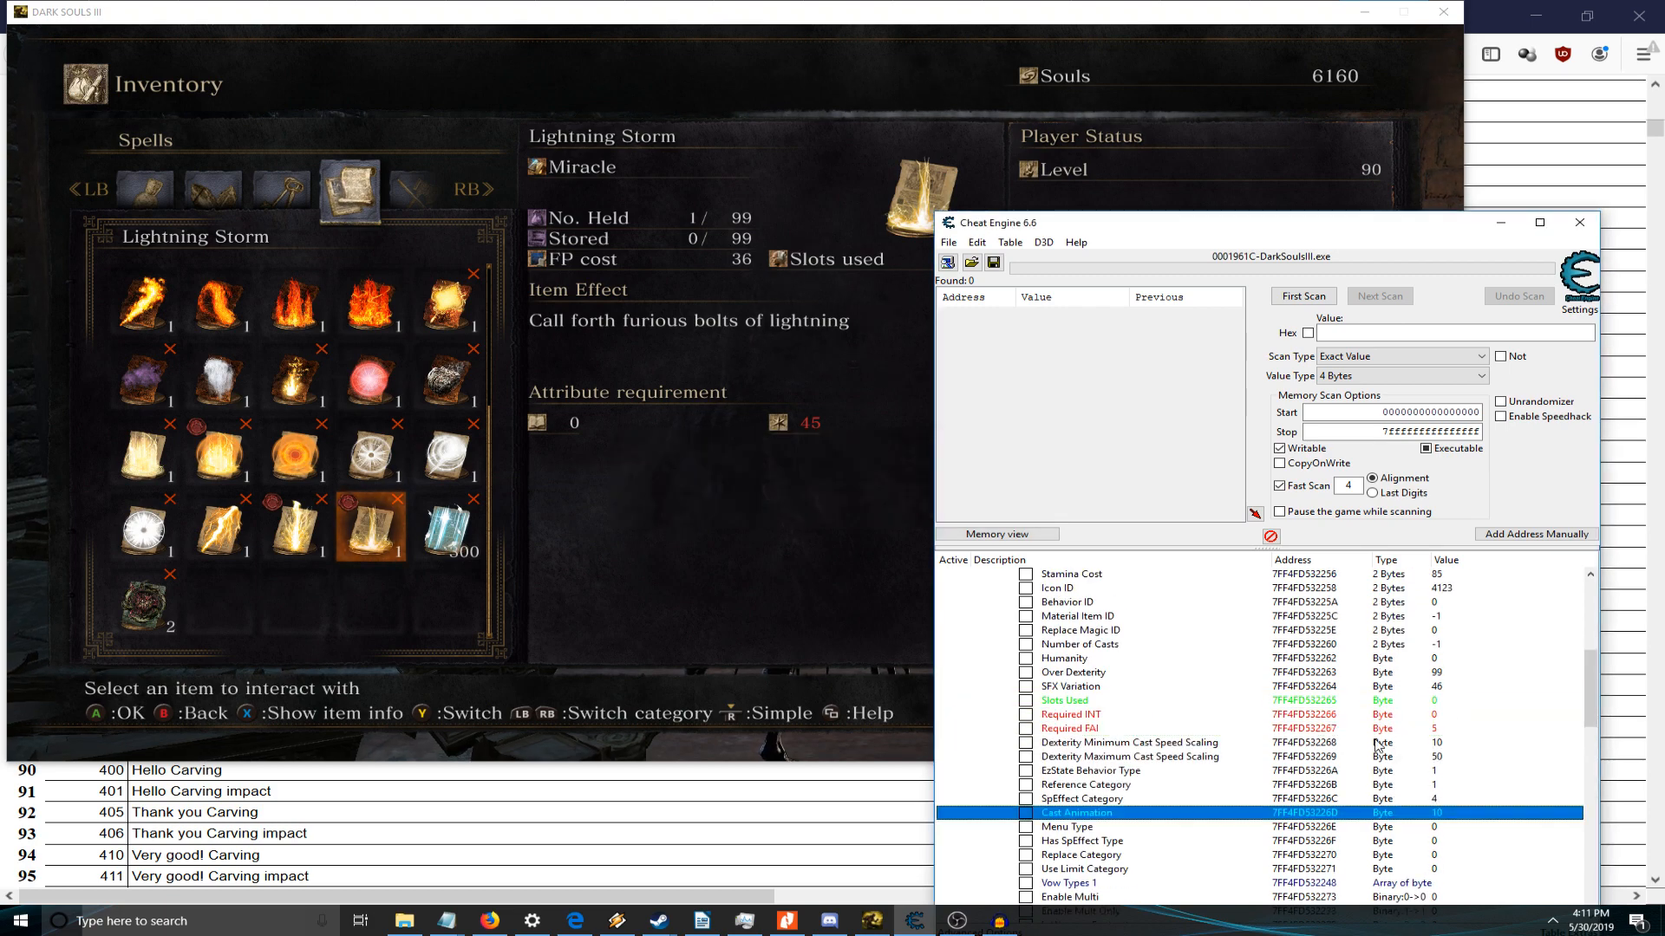
{"action": "scroll", "scroll_direction": "down", "scroll_amount": 3}
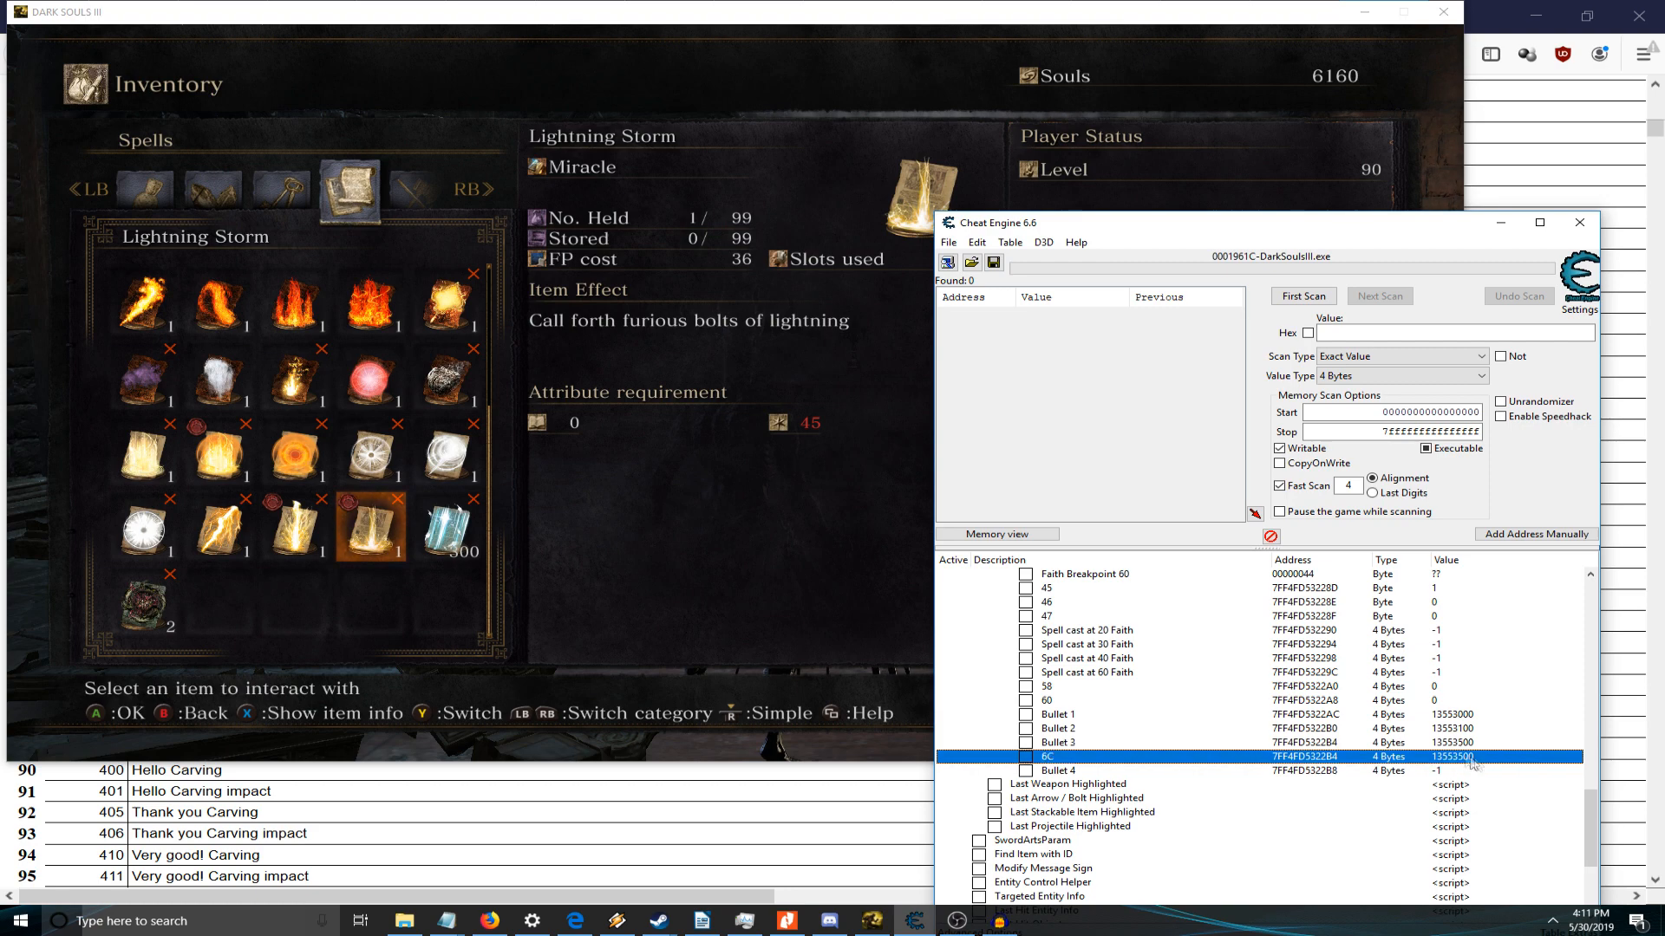
{"action": "left_click", "coordinate": [1072, 743]}
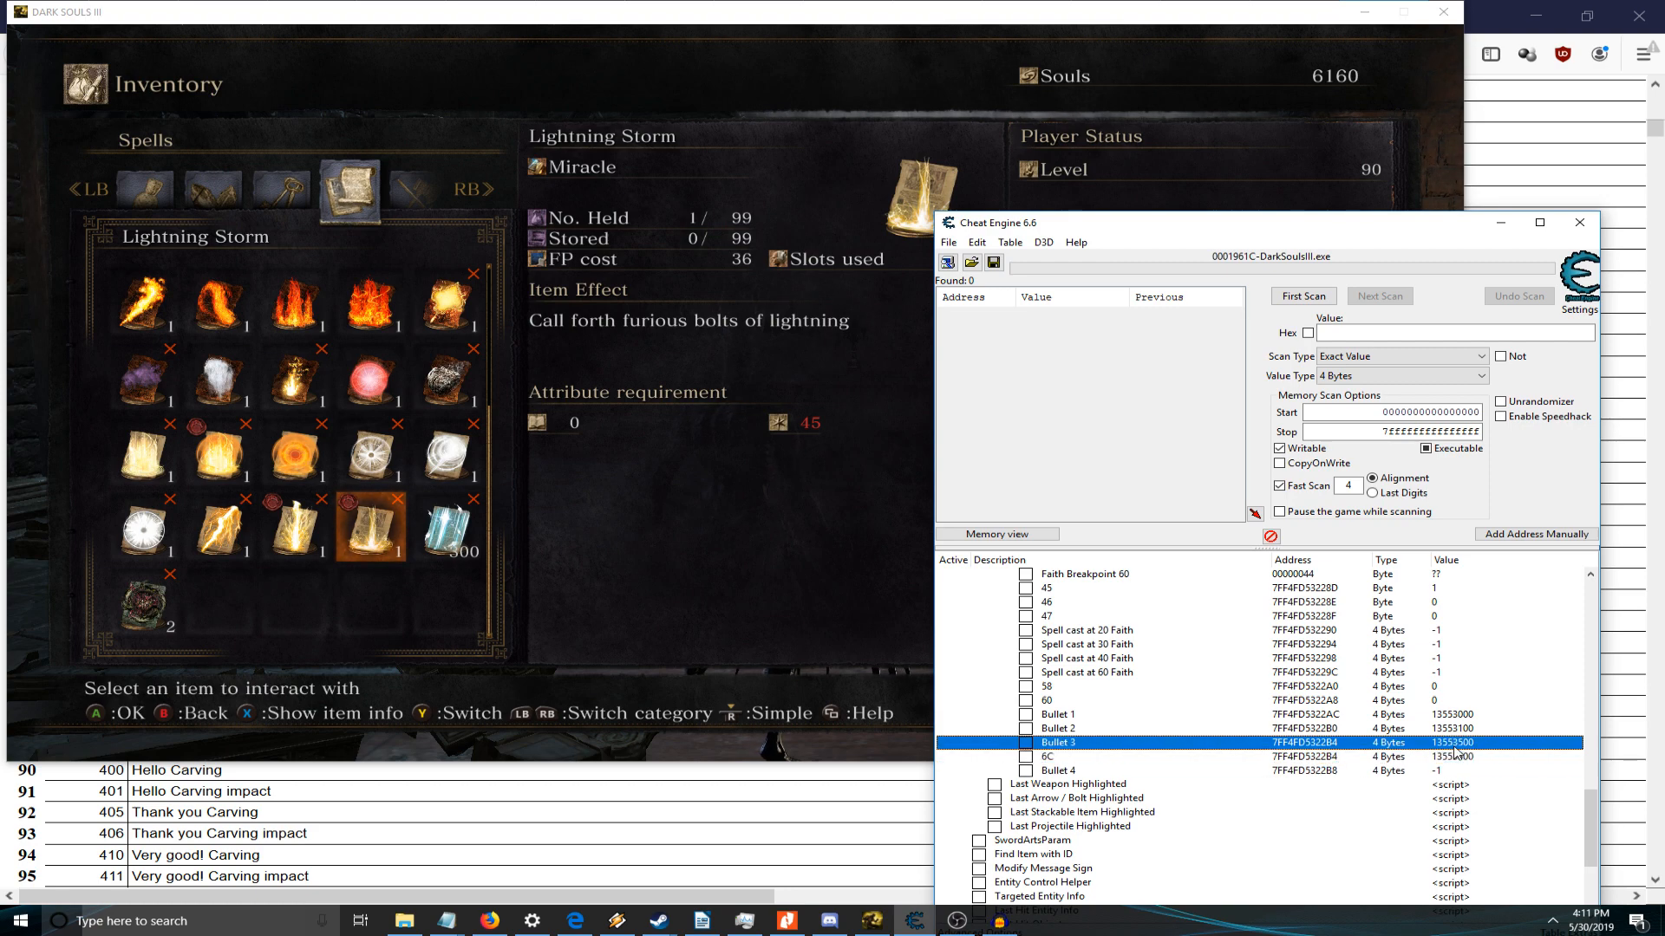
{"action": "left_click", "coordinate": [1056, 715]}
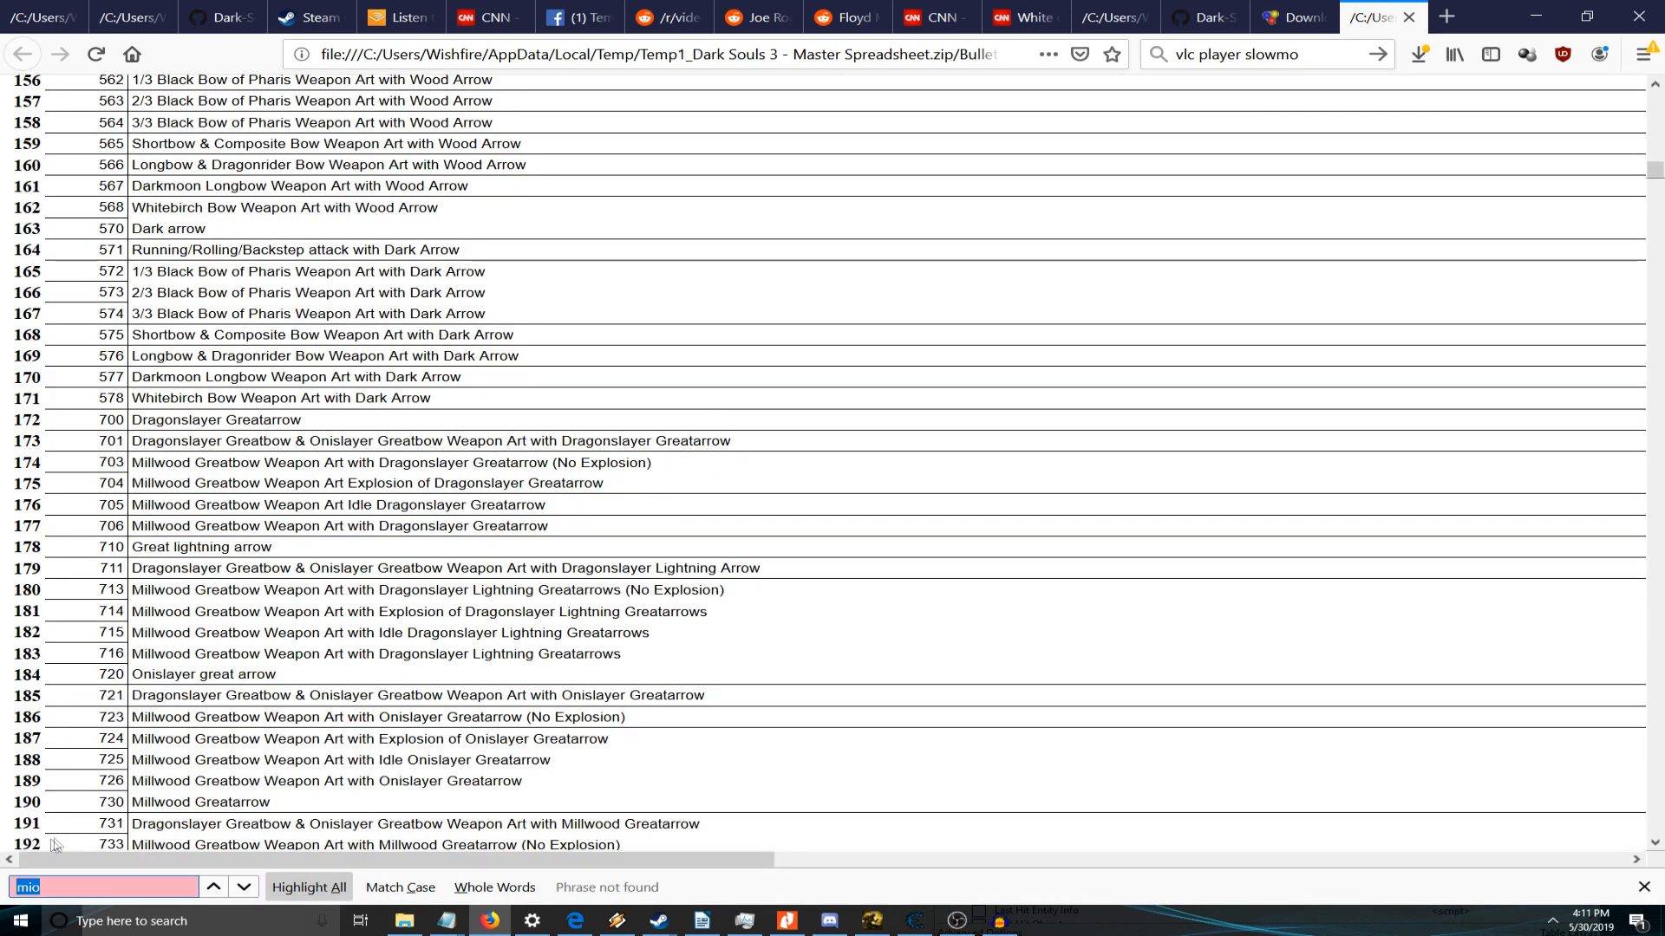
- Search 'midir' in the bullet list and put flame AOE ID 6210702 into Bullet 1
{"action": "type", "text": "midir"}
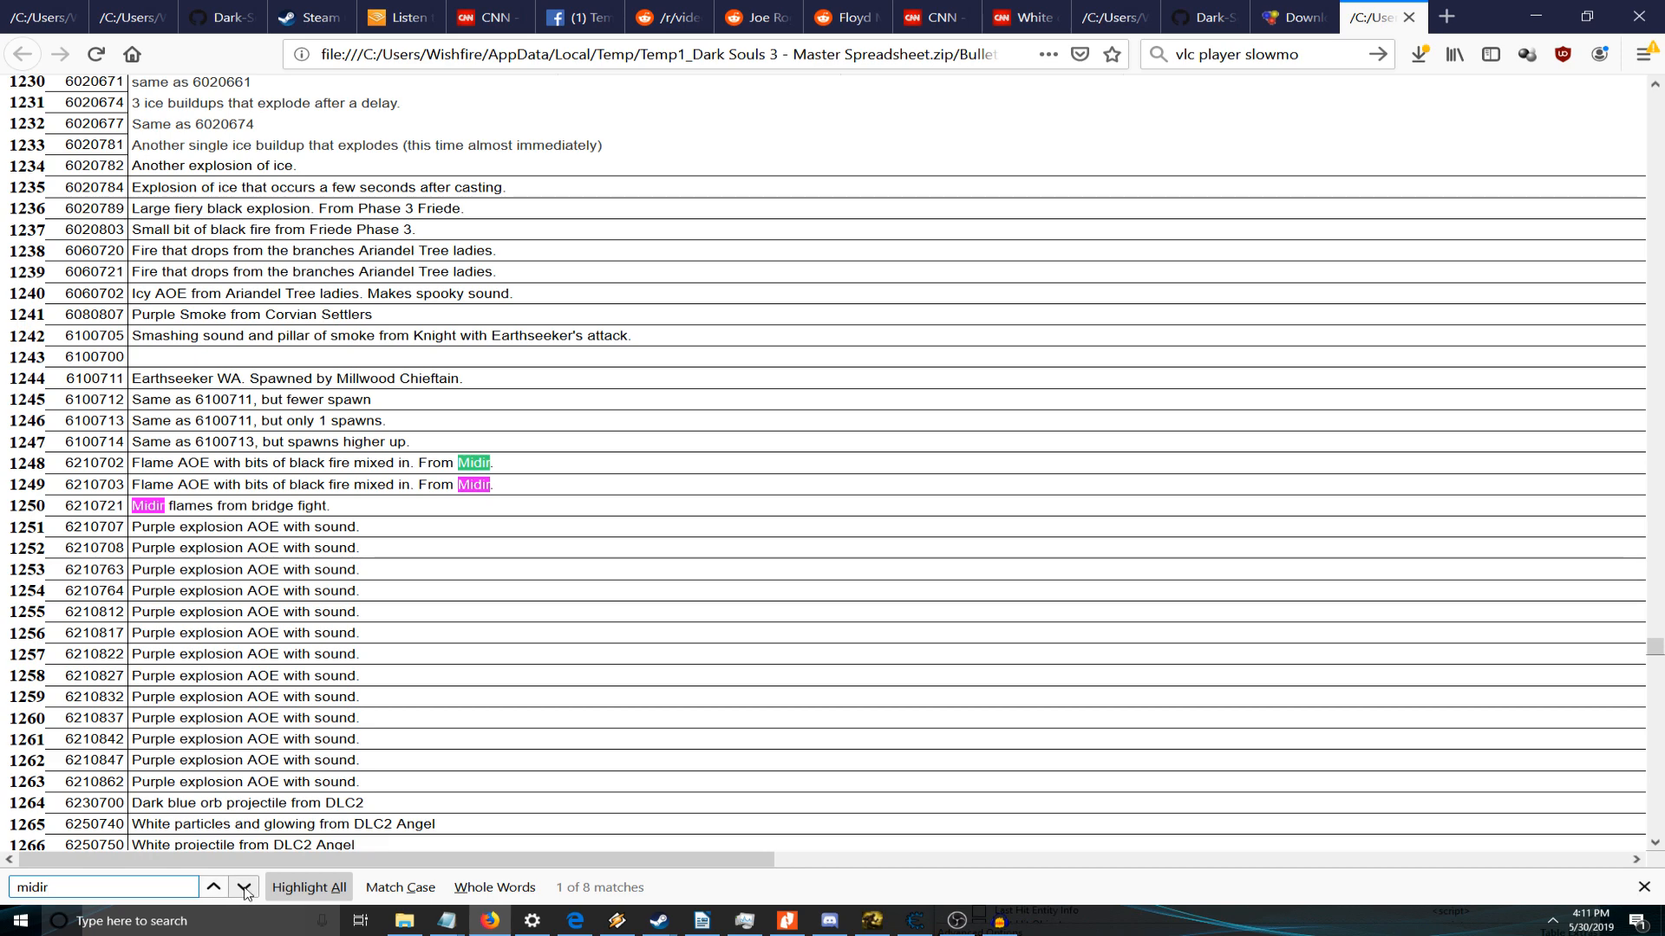
{"action": "left_click", "coordinate": [243, 888]}
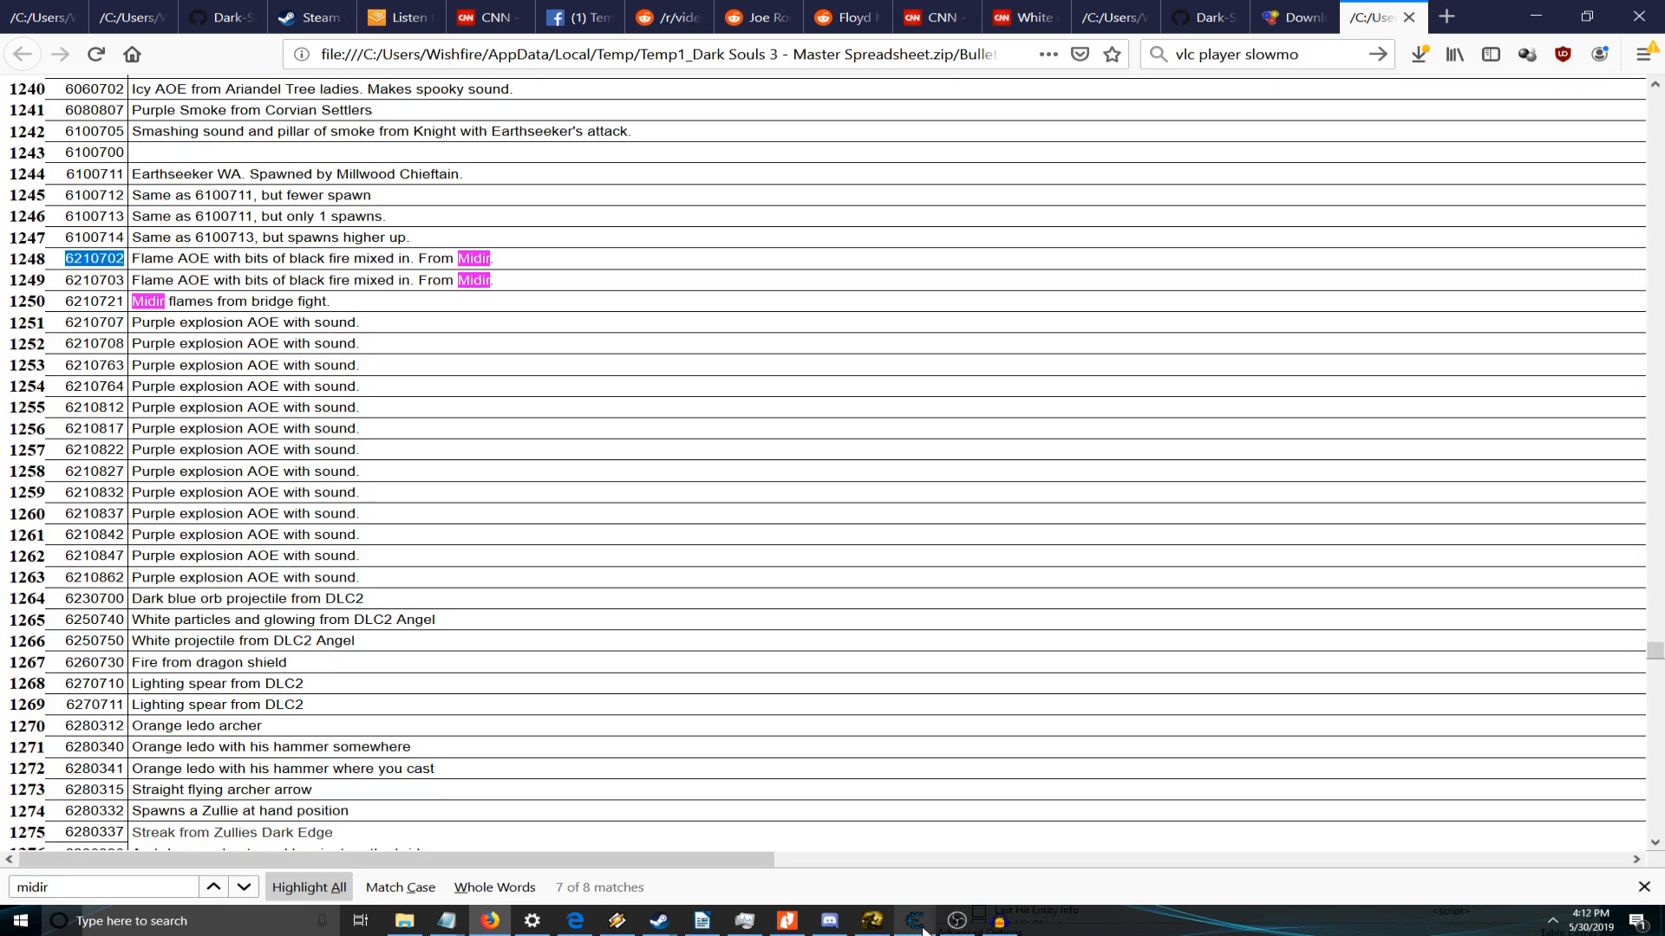
{"action": "left_click", "coordinate": [911, 921]}
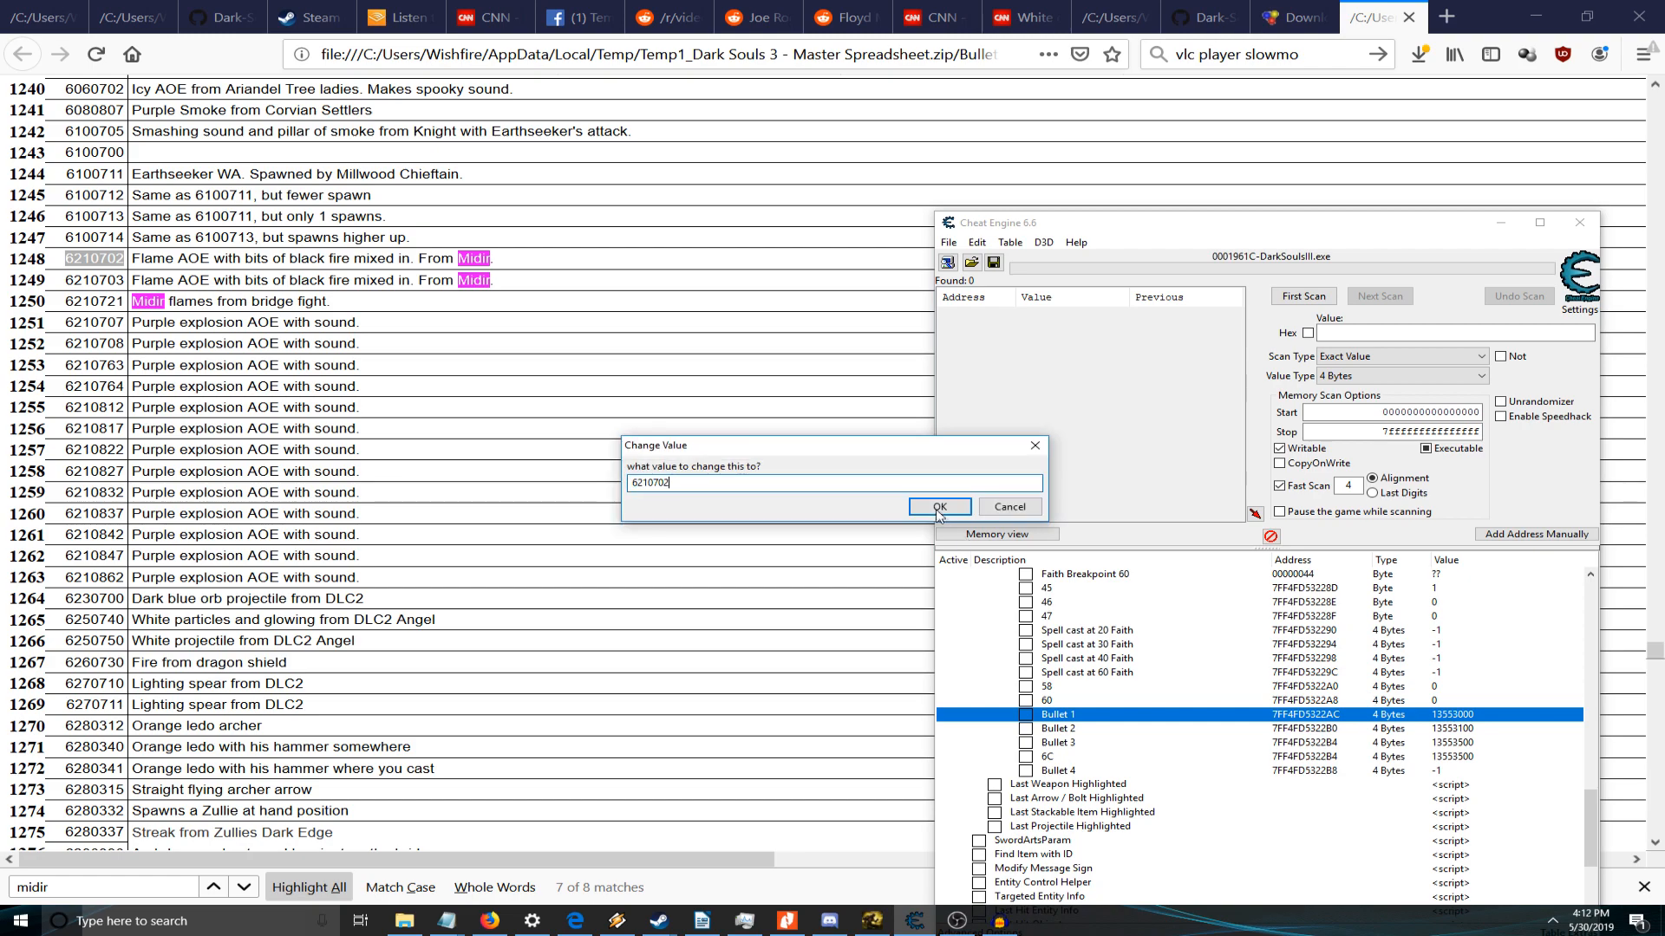
{"action": "left_click", "coordinate": [937, 507]}
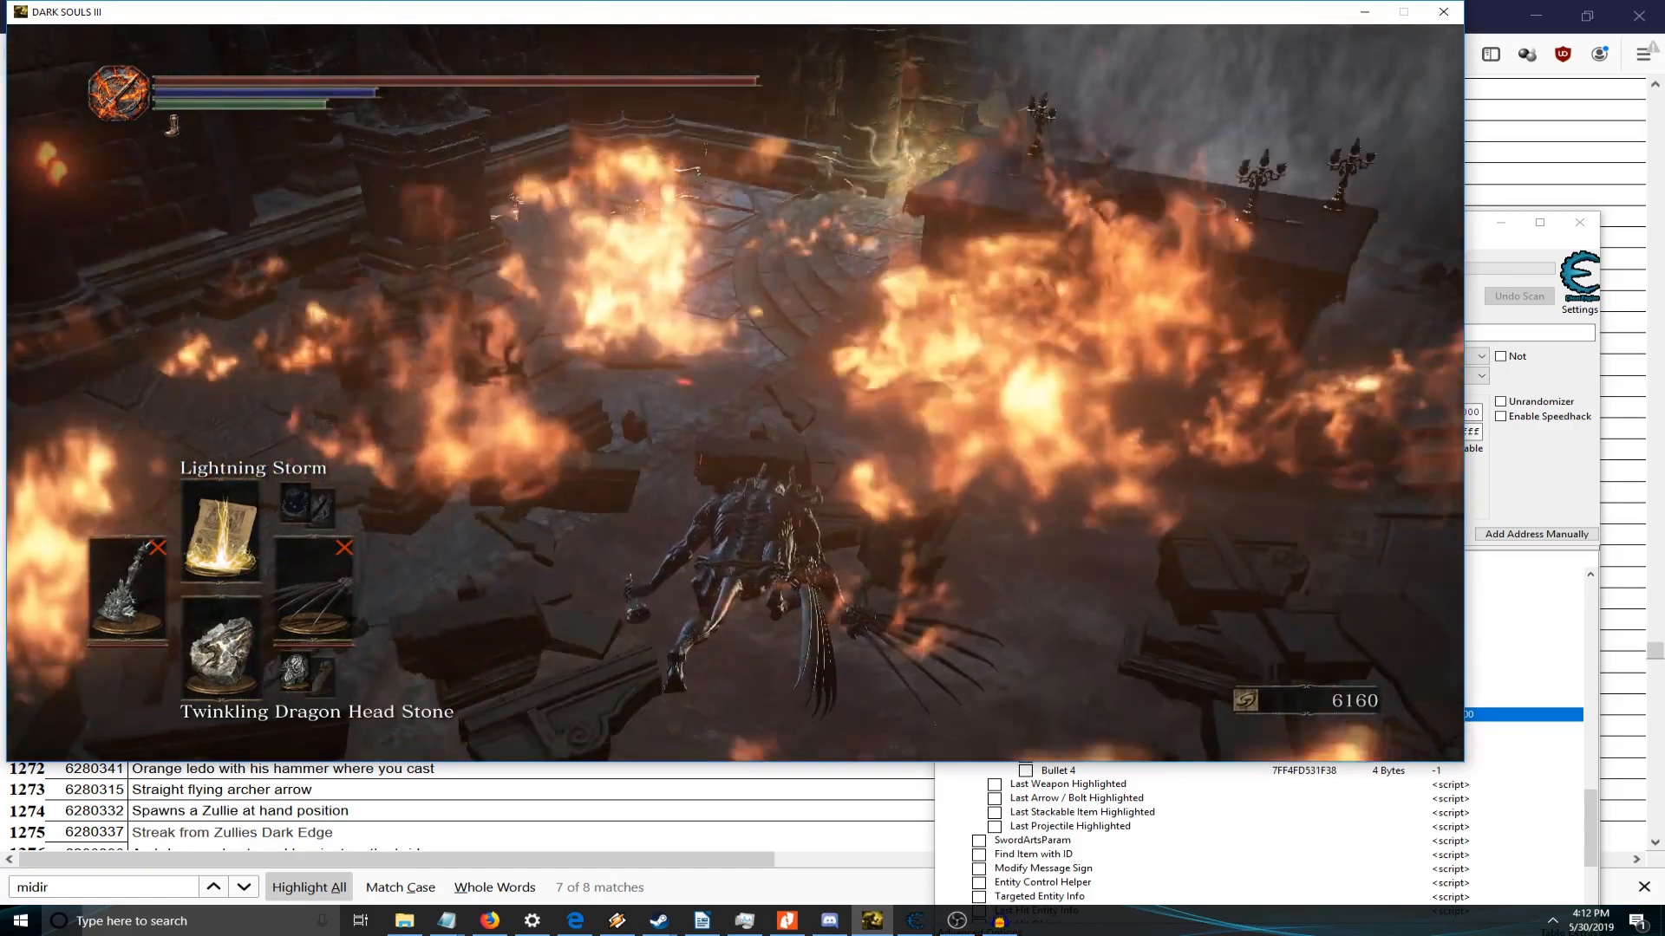
- Test the flaming Lightning Storm in-game, then return to the Firefox bullet list
{"action": "left_click", "coordinate": [19, 921]}
{"action": "type", "text": "bridg"}
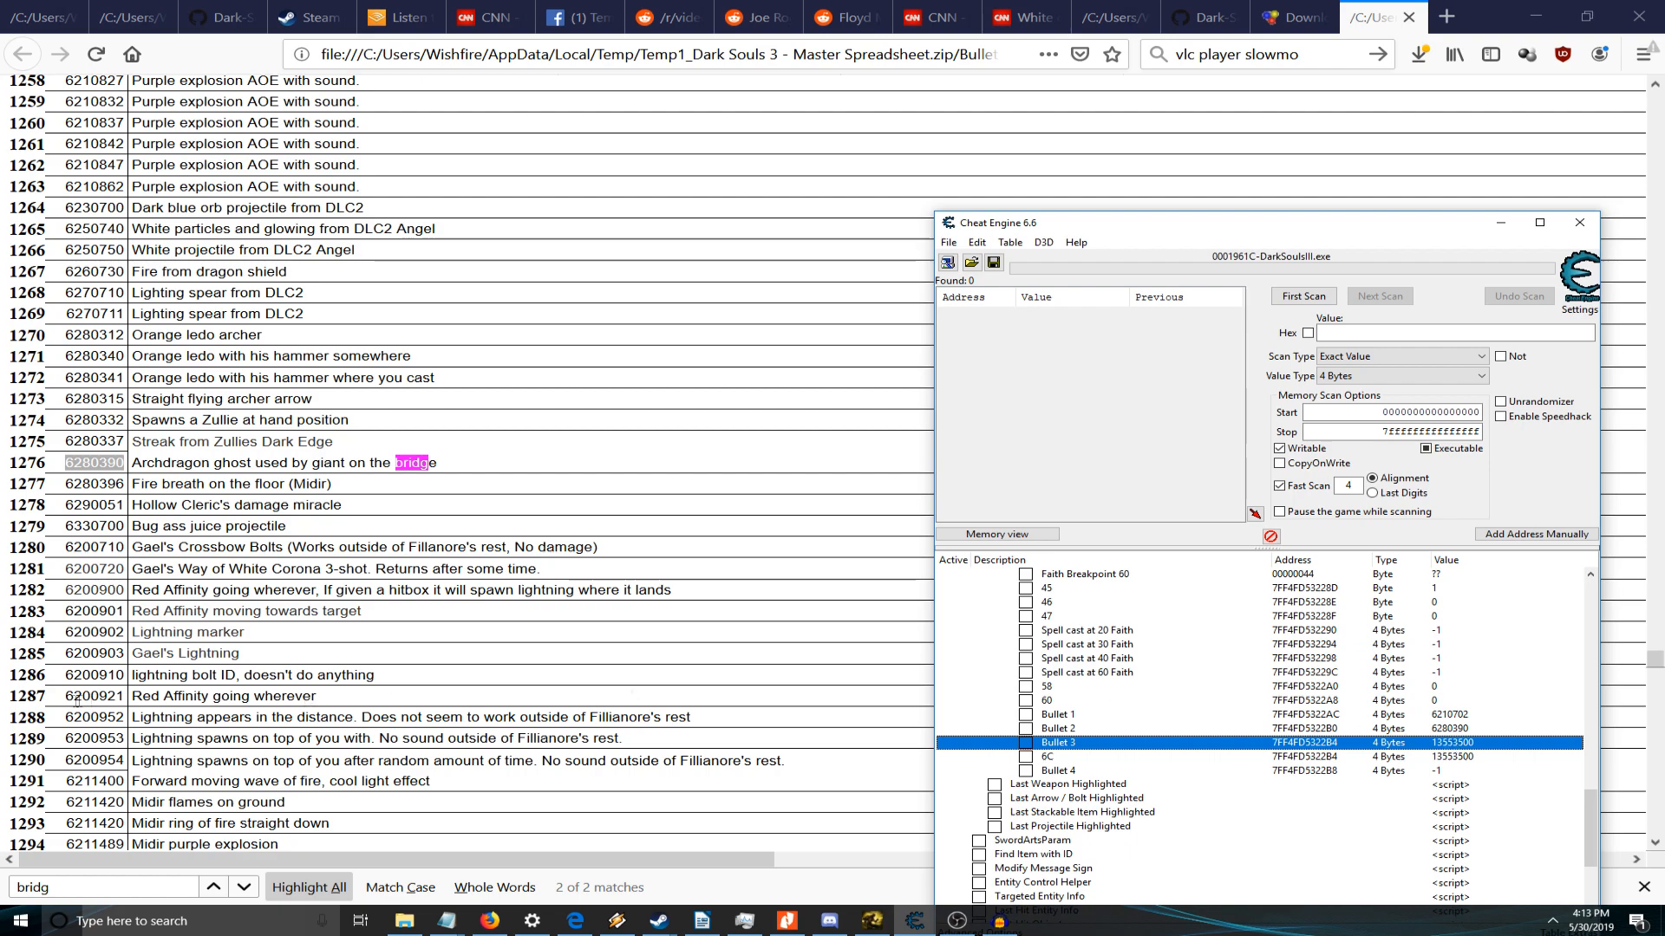
- Put purple explosion AOE ID 6210842 into both Bullet 3 and the 6C slot
{"action": "left_click", "coordinate": [1579, 223]}
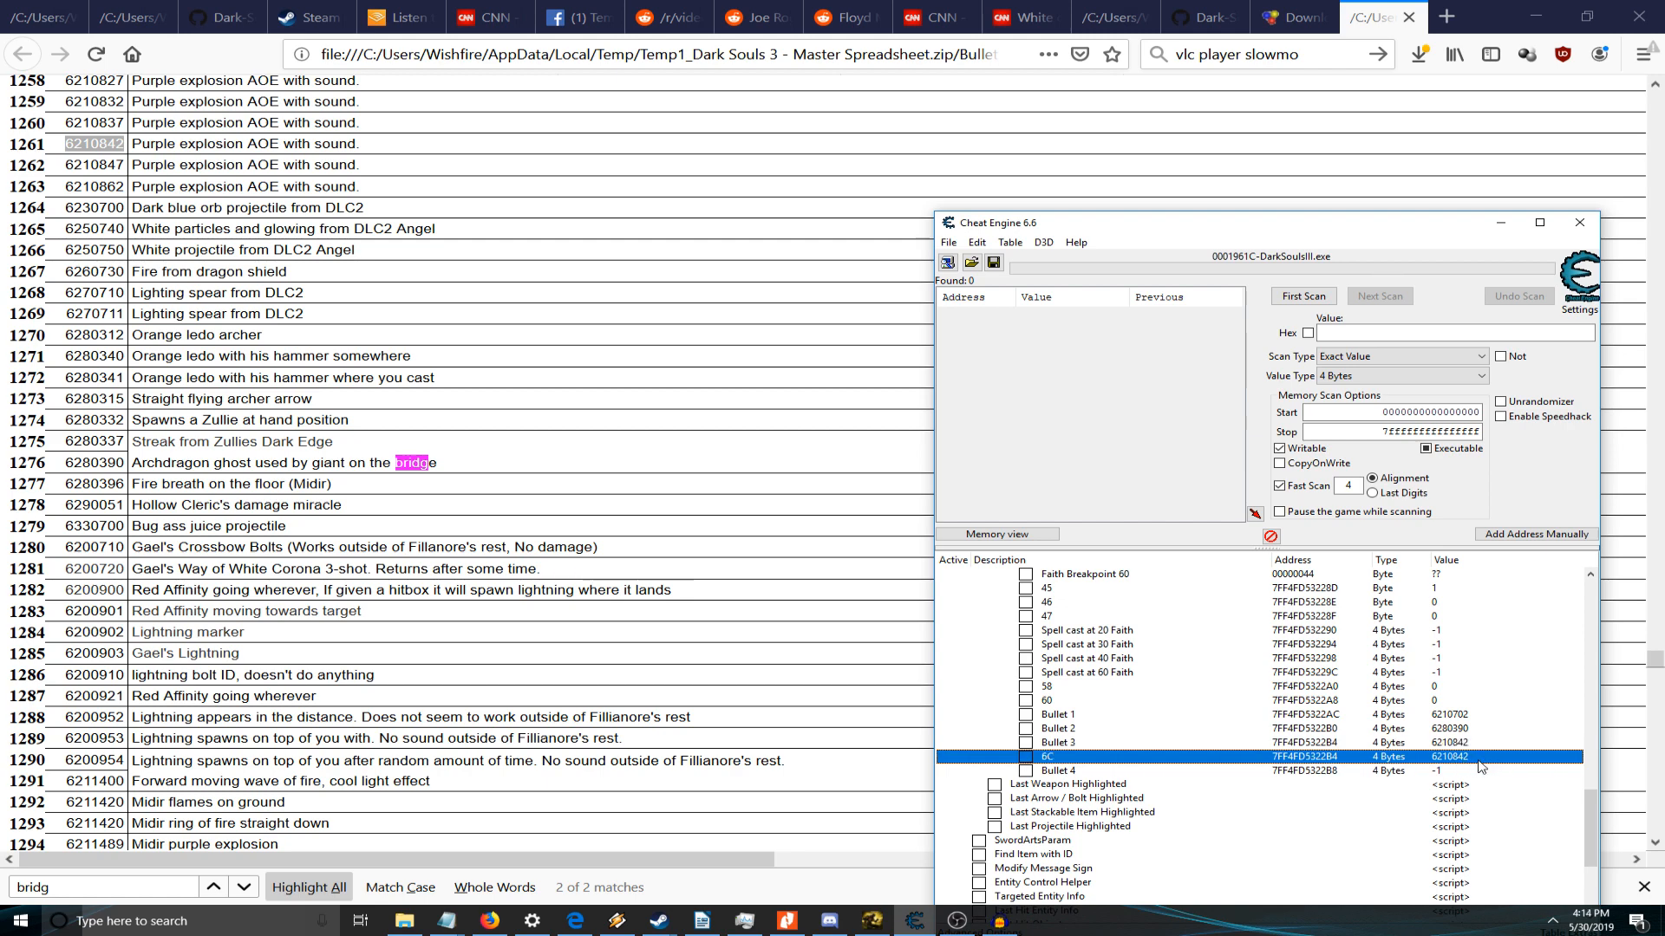
{"action": "left_click", "coordinate": [1061, 742]}
{"action": "type", "text": "spear"}
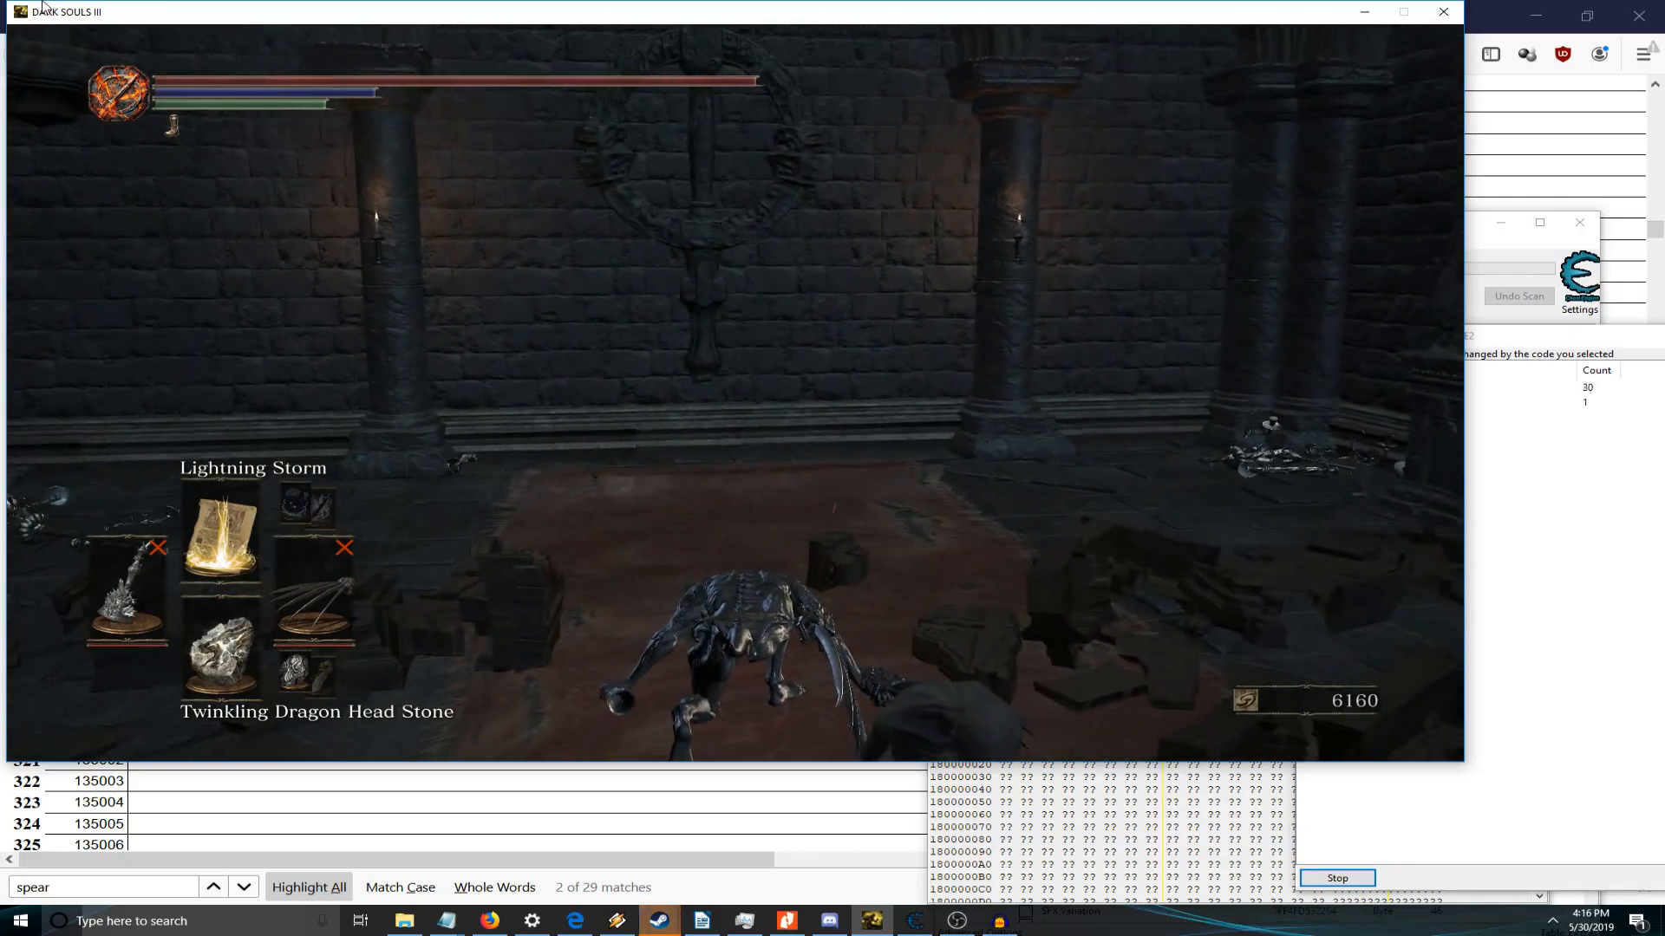
- Test the spell in Dark Souls III, then show its BulletParam entries in Cheat Engine
{"action": "left_click", "coordinate": [15, 921]}
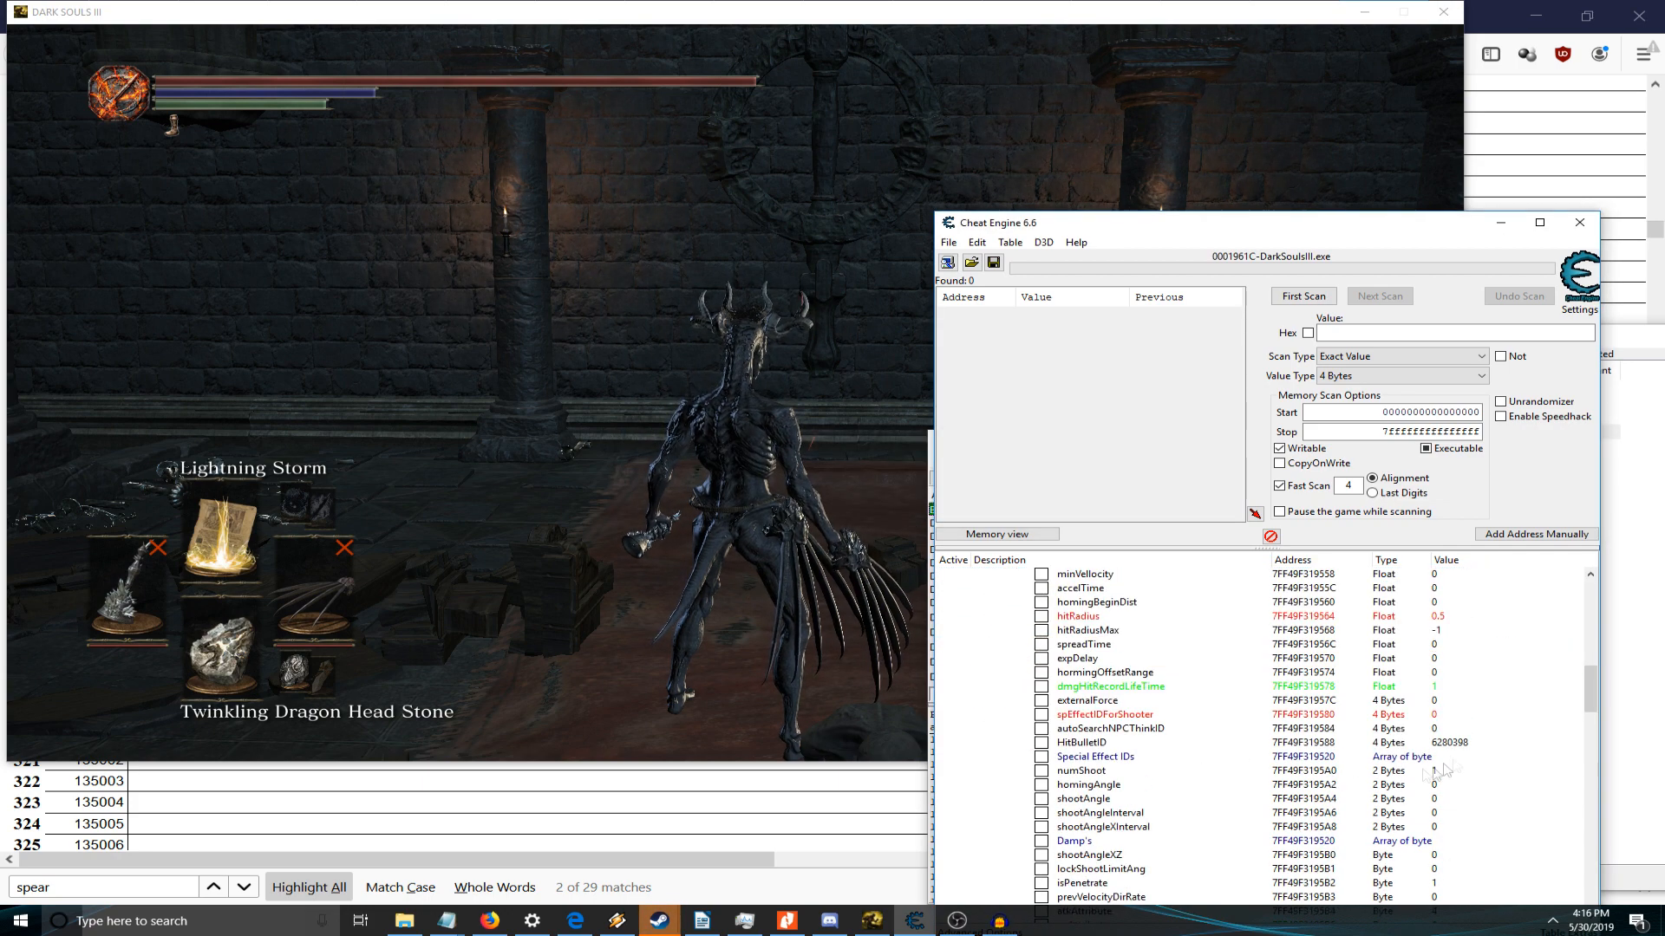
- Change hitRadius from 0.5 to 5 and expand the spEffectId0–4 slots
{"action": "scroll", "scroll_direction": "down", "scroll_amount": 3}
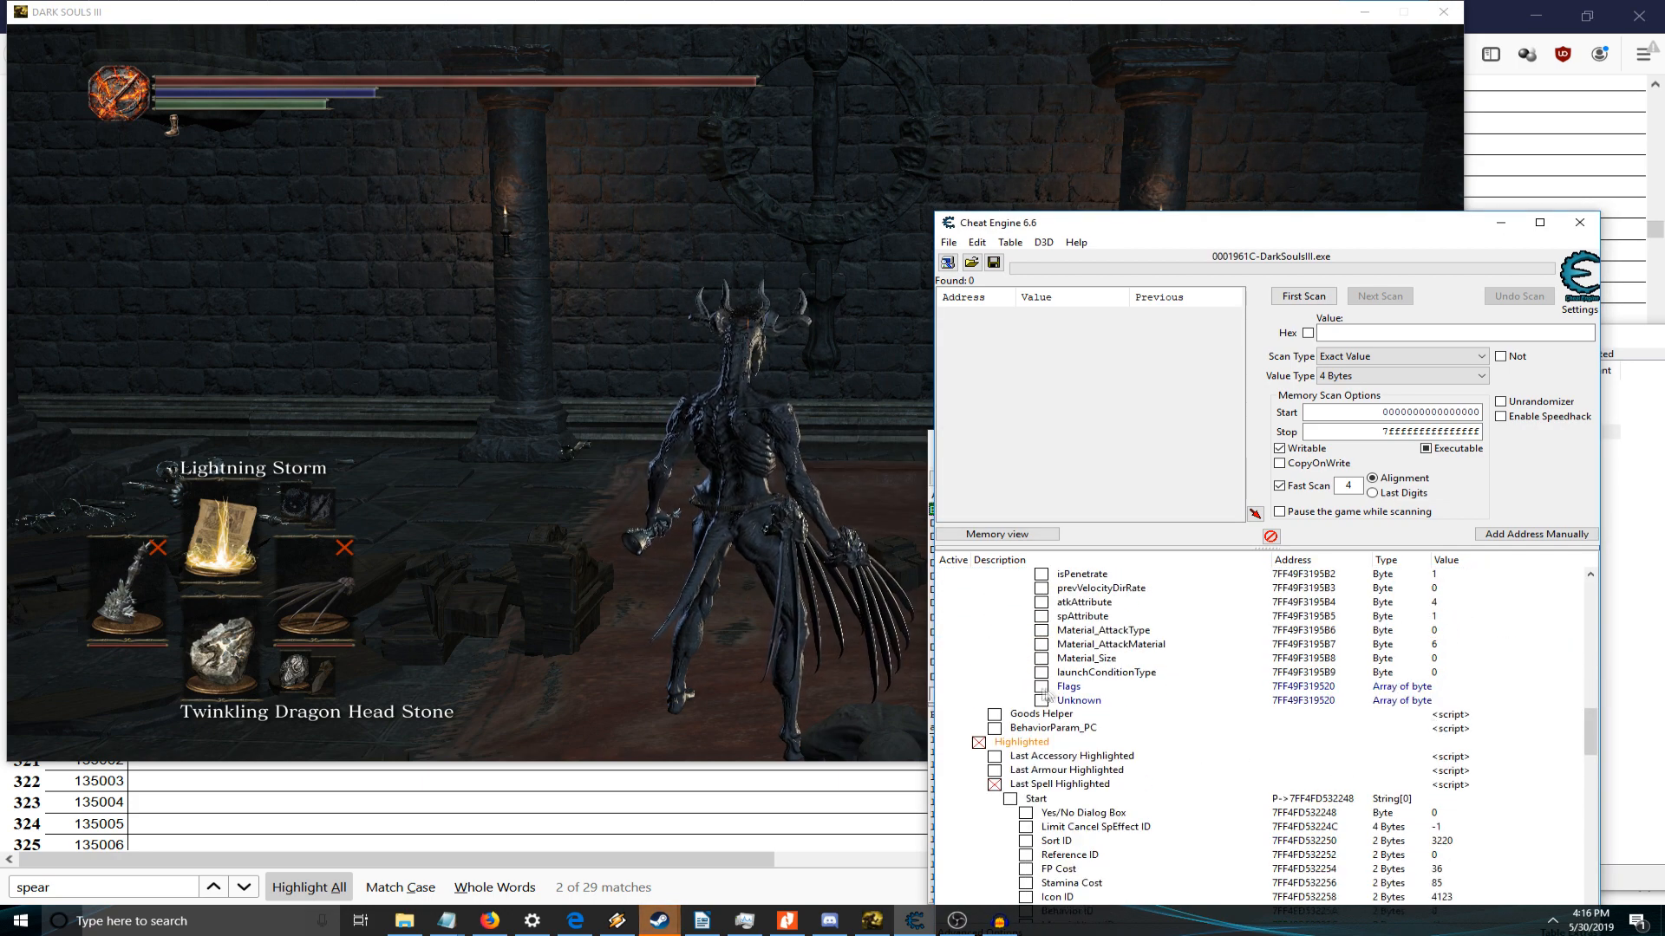
{"action": "left_click", "coordinate": [1031, 686]}
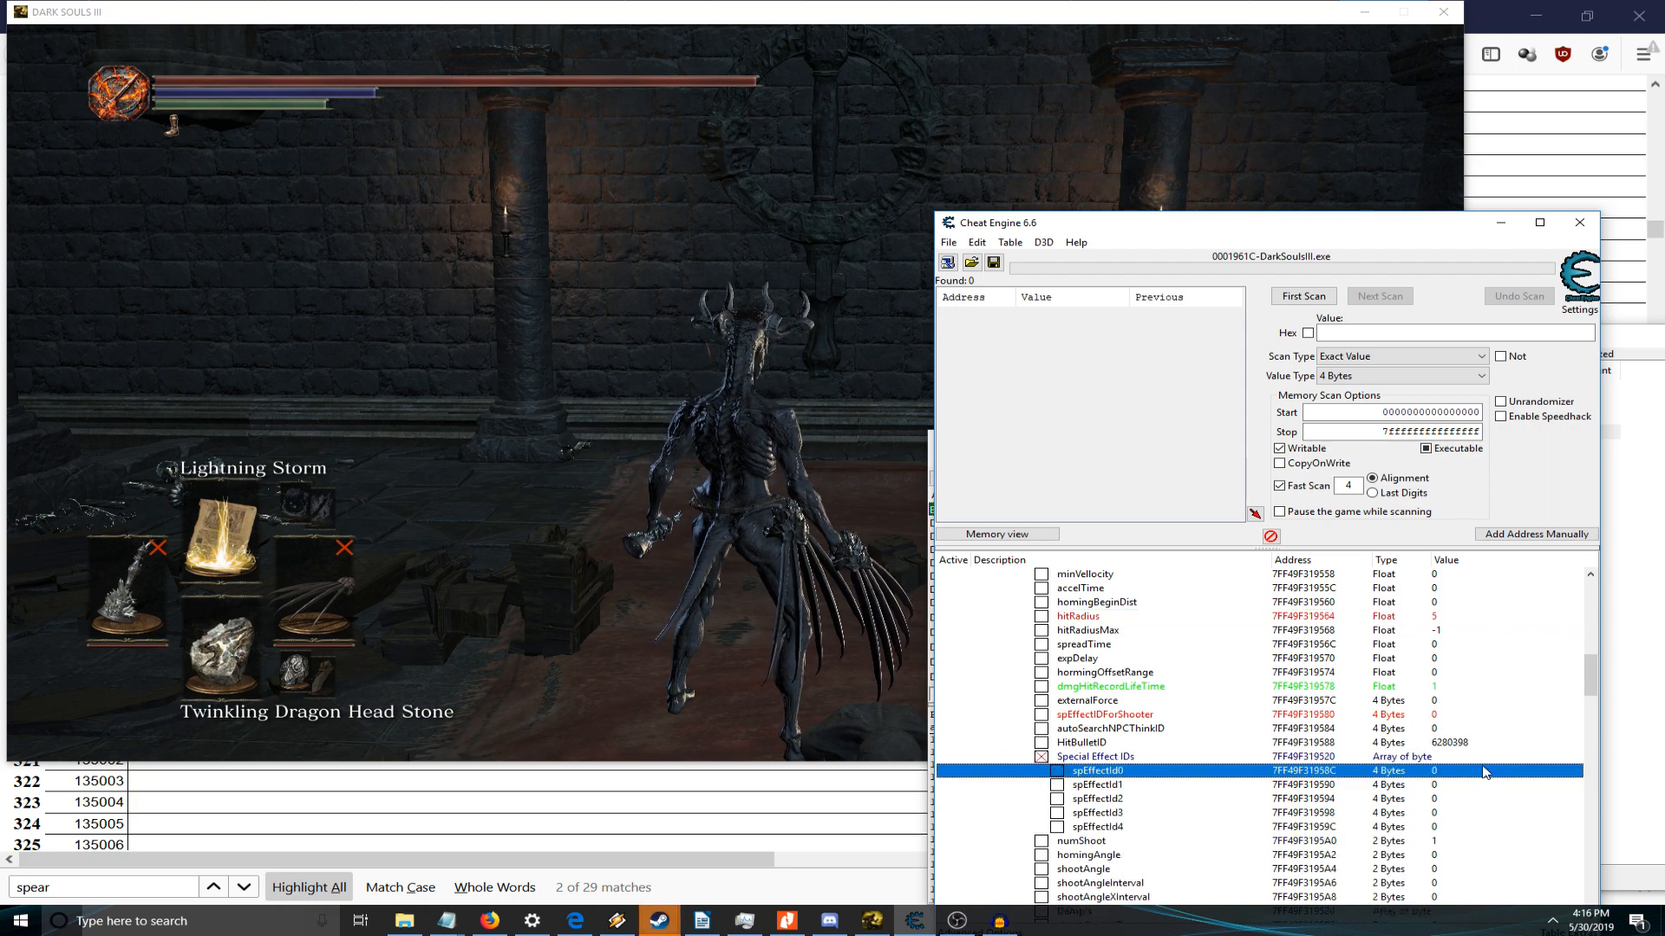
{"action": "mouse_move", "coordinate": [578, 843]}
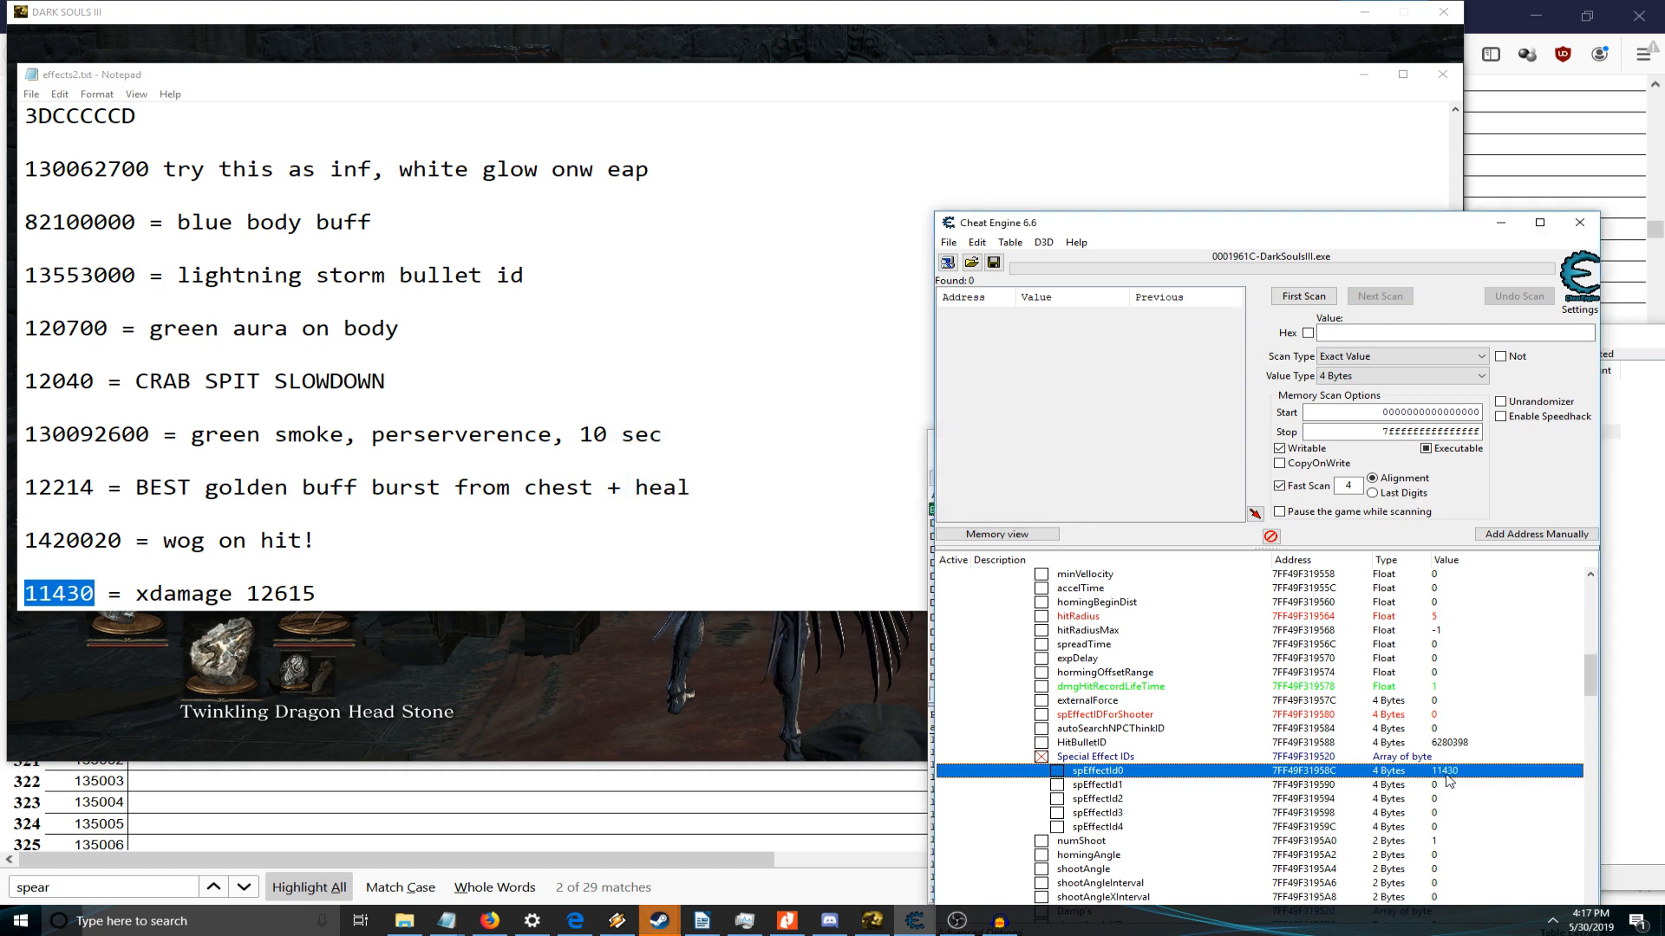
{"action": "mouse_move", "coordinate": [1463, 779]}
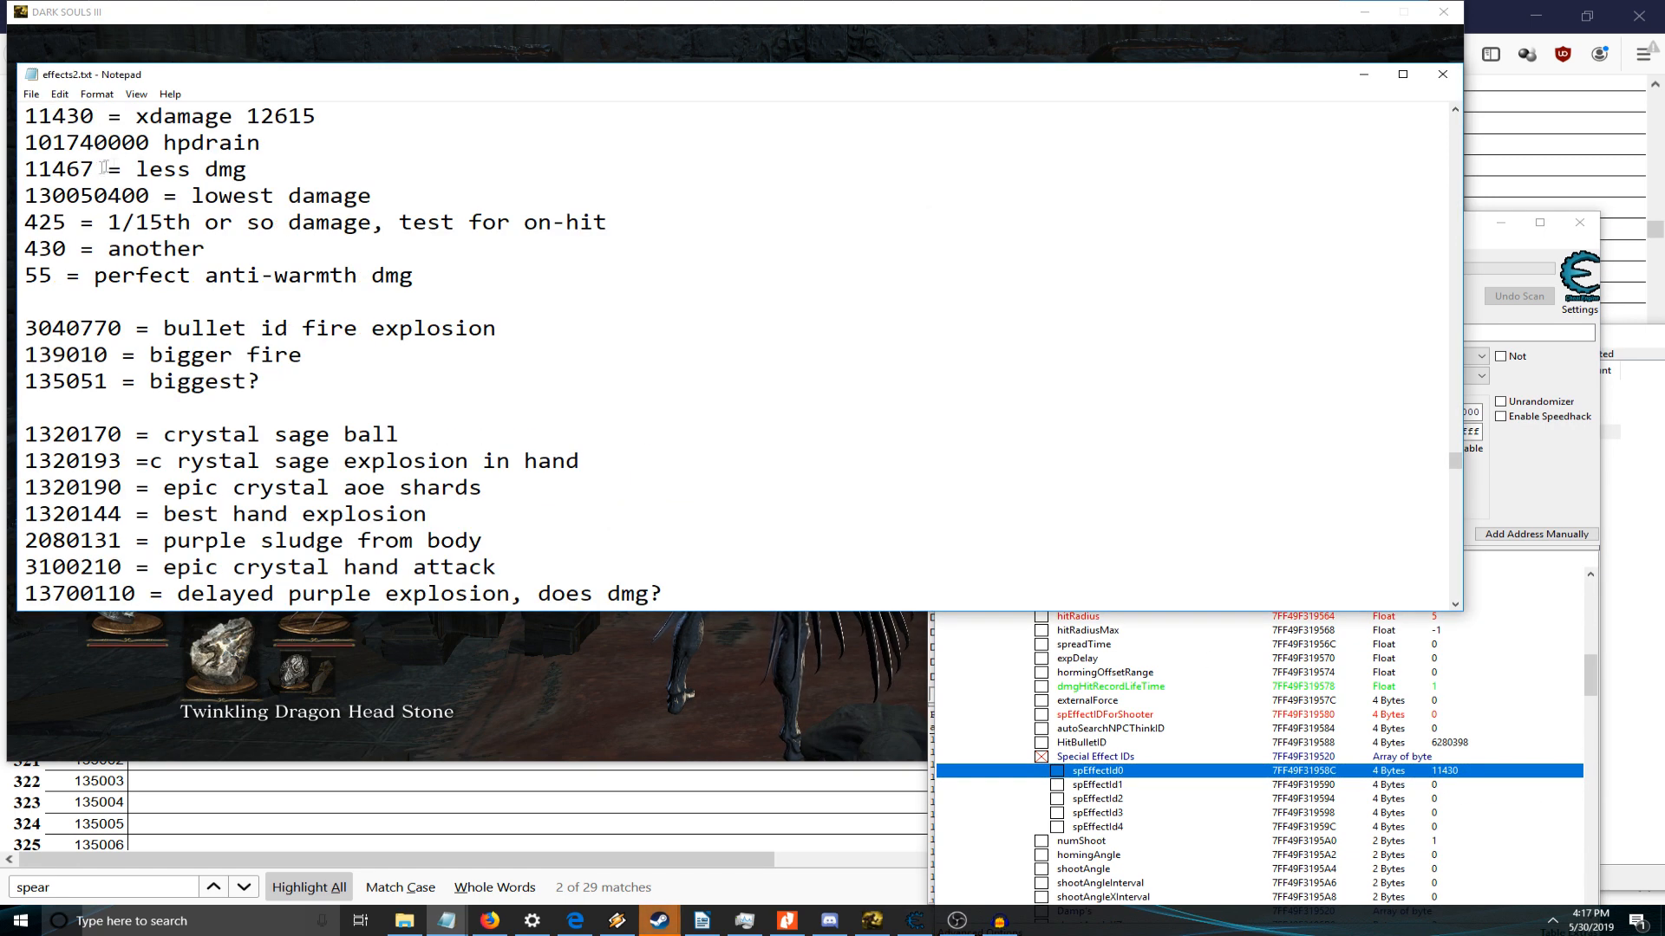
- Copy less-damage effect ID 11467 from effects2.txt into spEffectId0
{"action": "double_click", "coordinate": [1444, 770]}
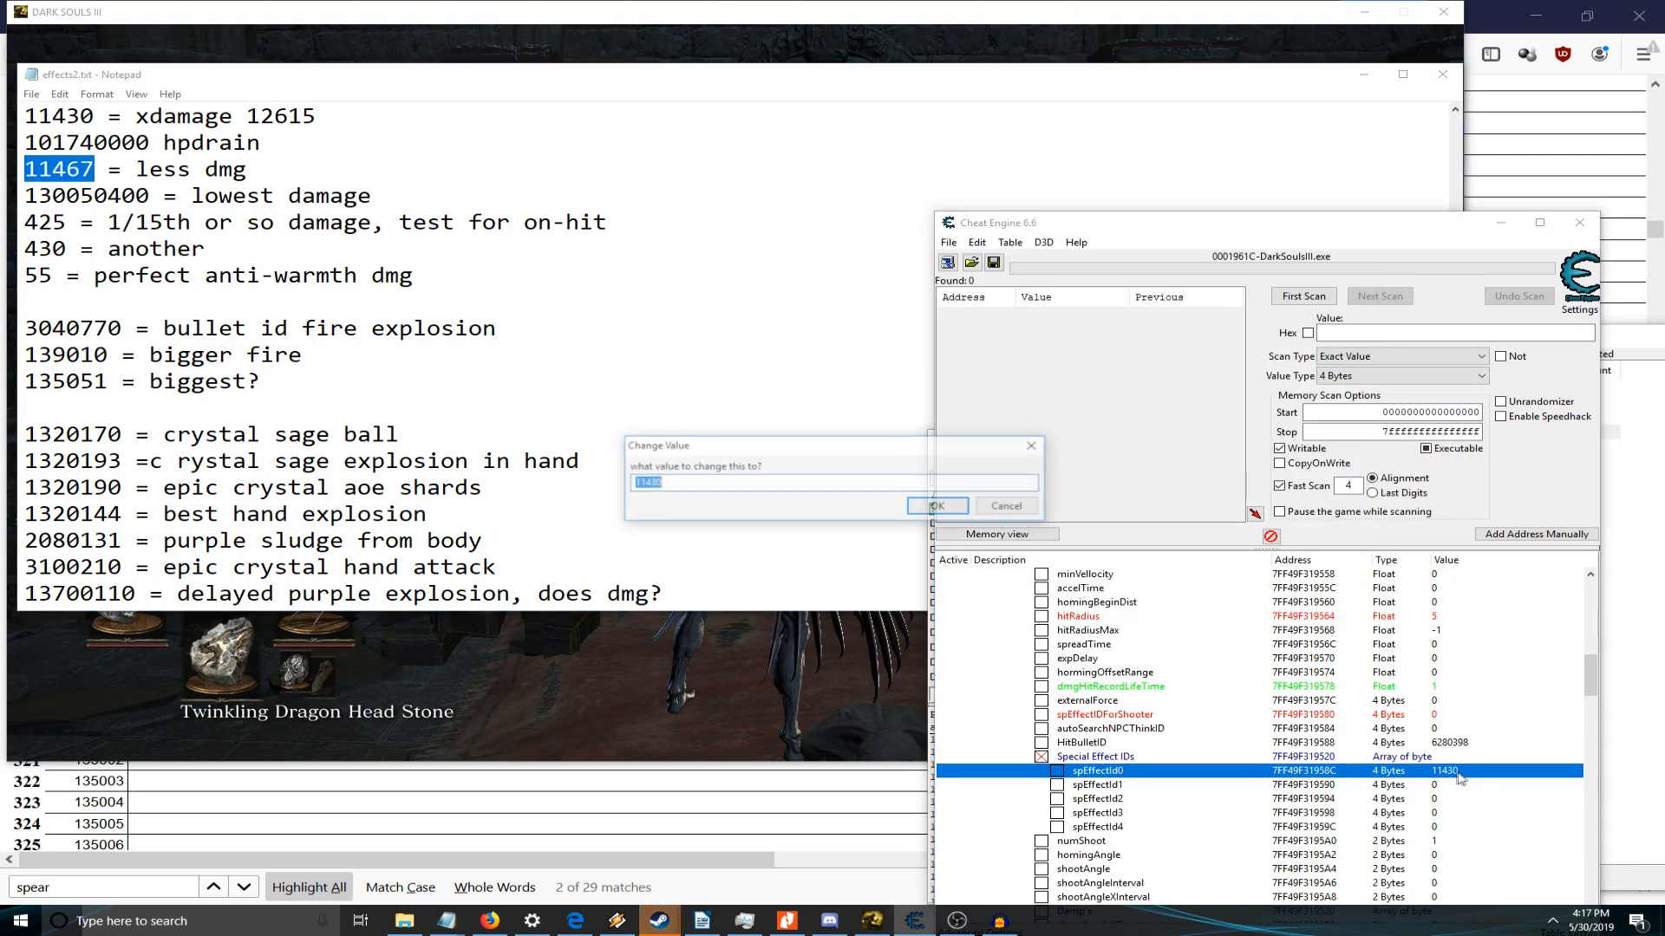
{"action": "left_click", "coordinate": [936, 505]}
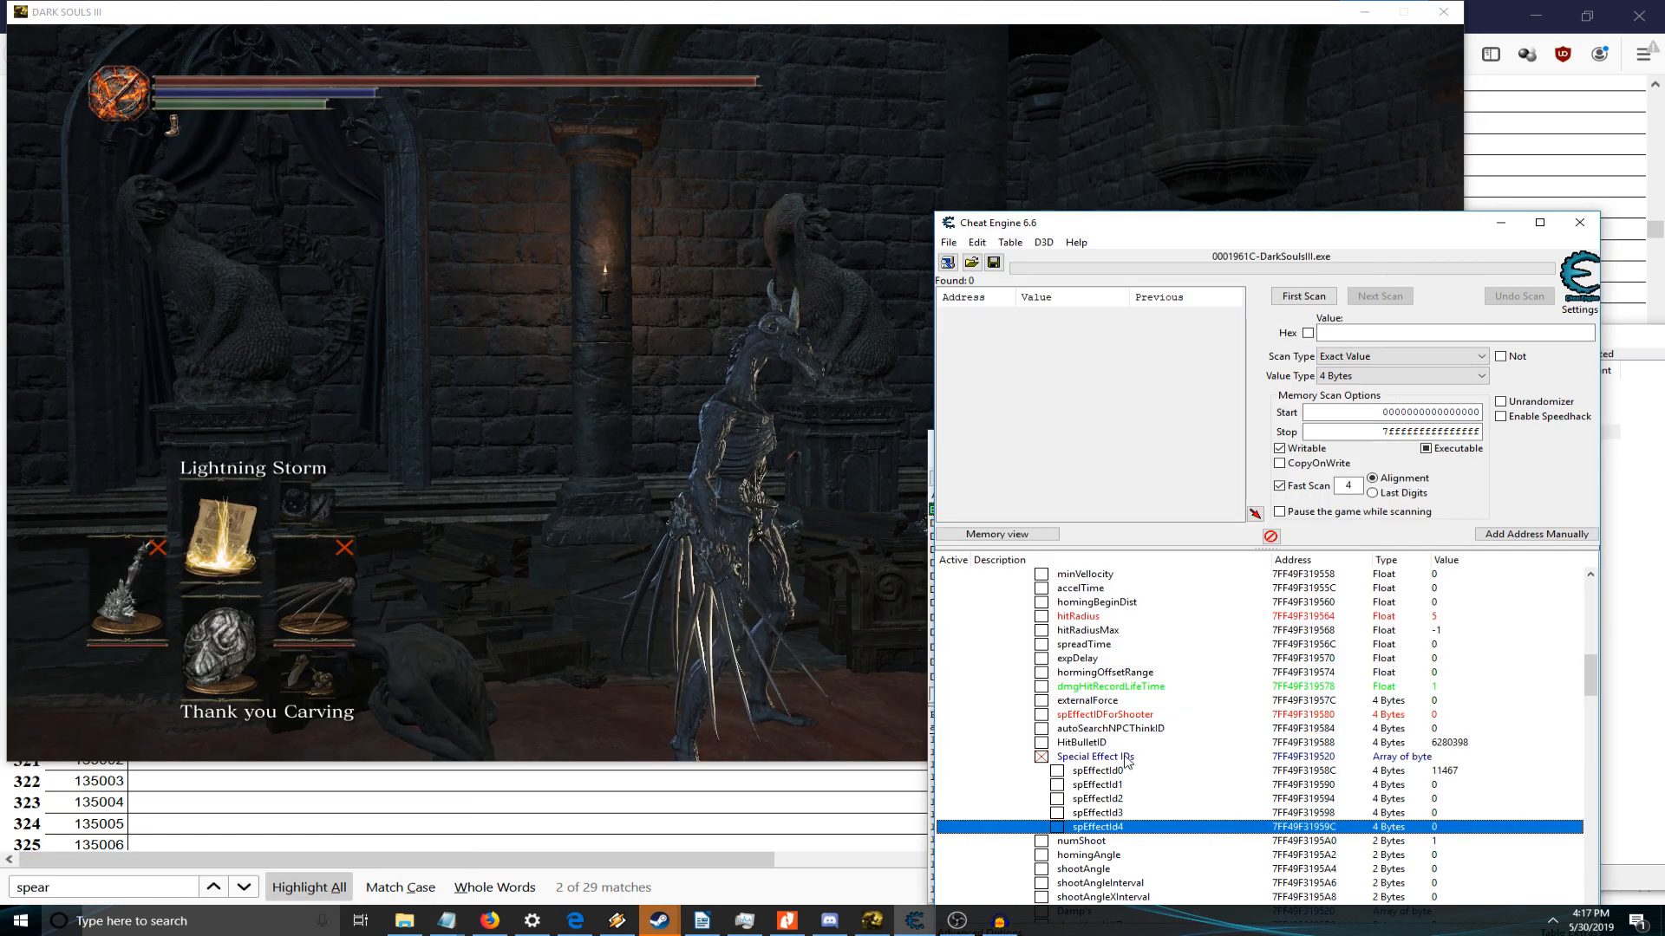
- Test the spell's new effect in-game and view the Sage's Crystal Staff description
{"action": "left_click", "coordinate": [1080, 743]}
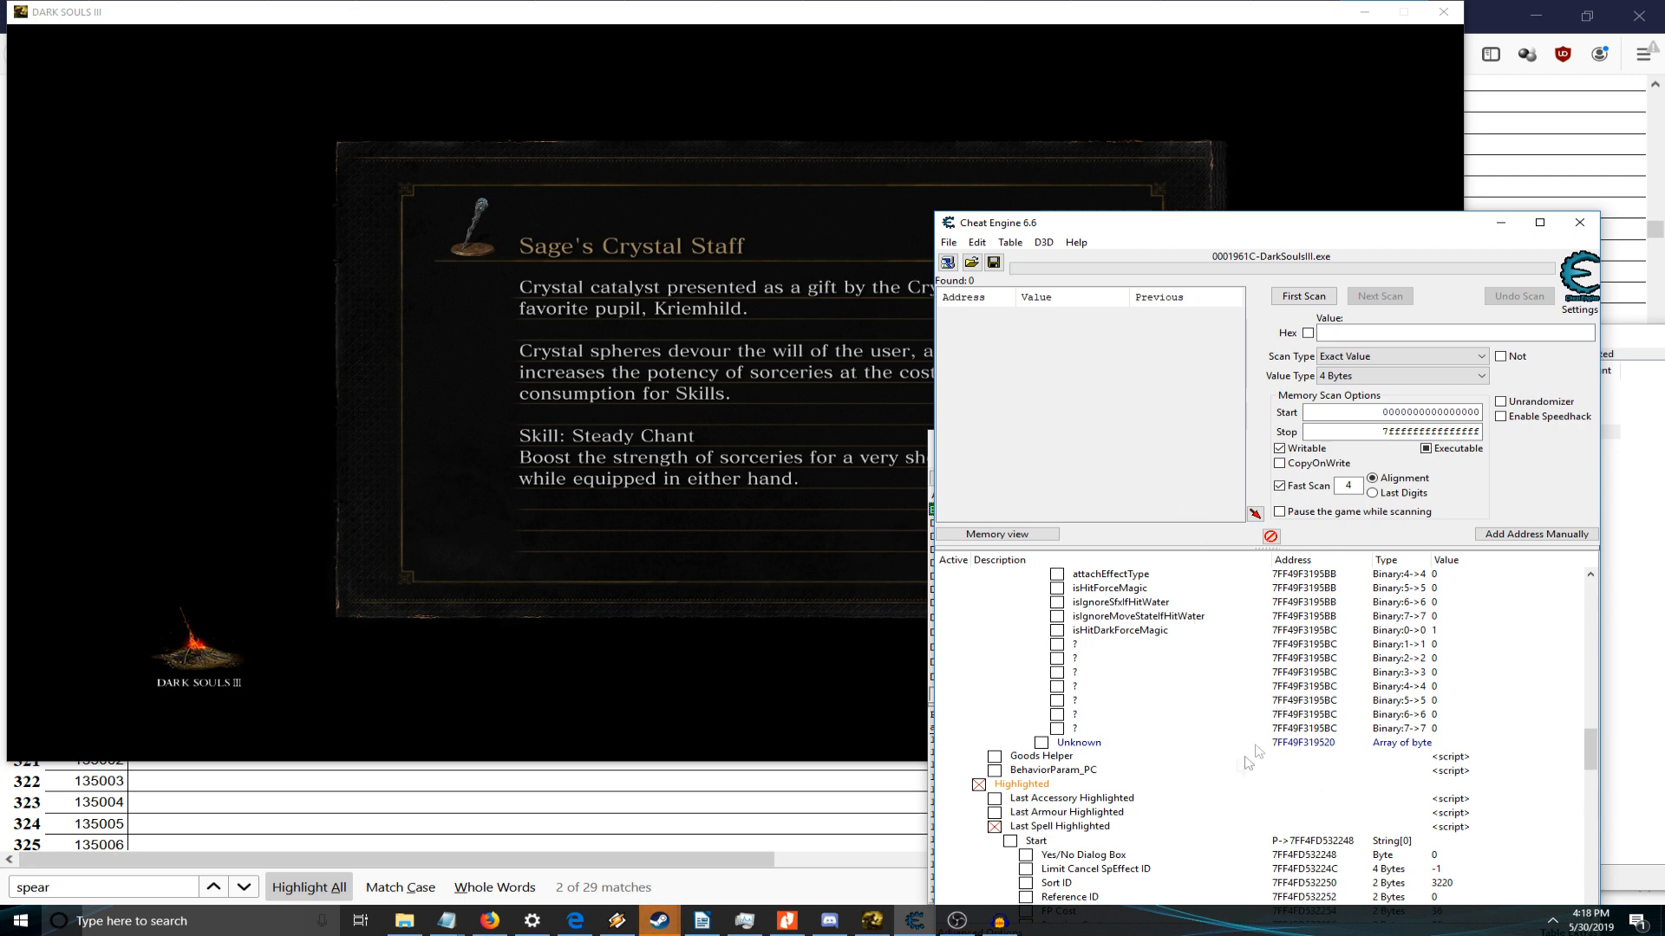
{"action": "mouse_move", "coordinate": [1257, 757]}
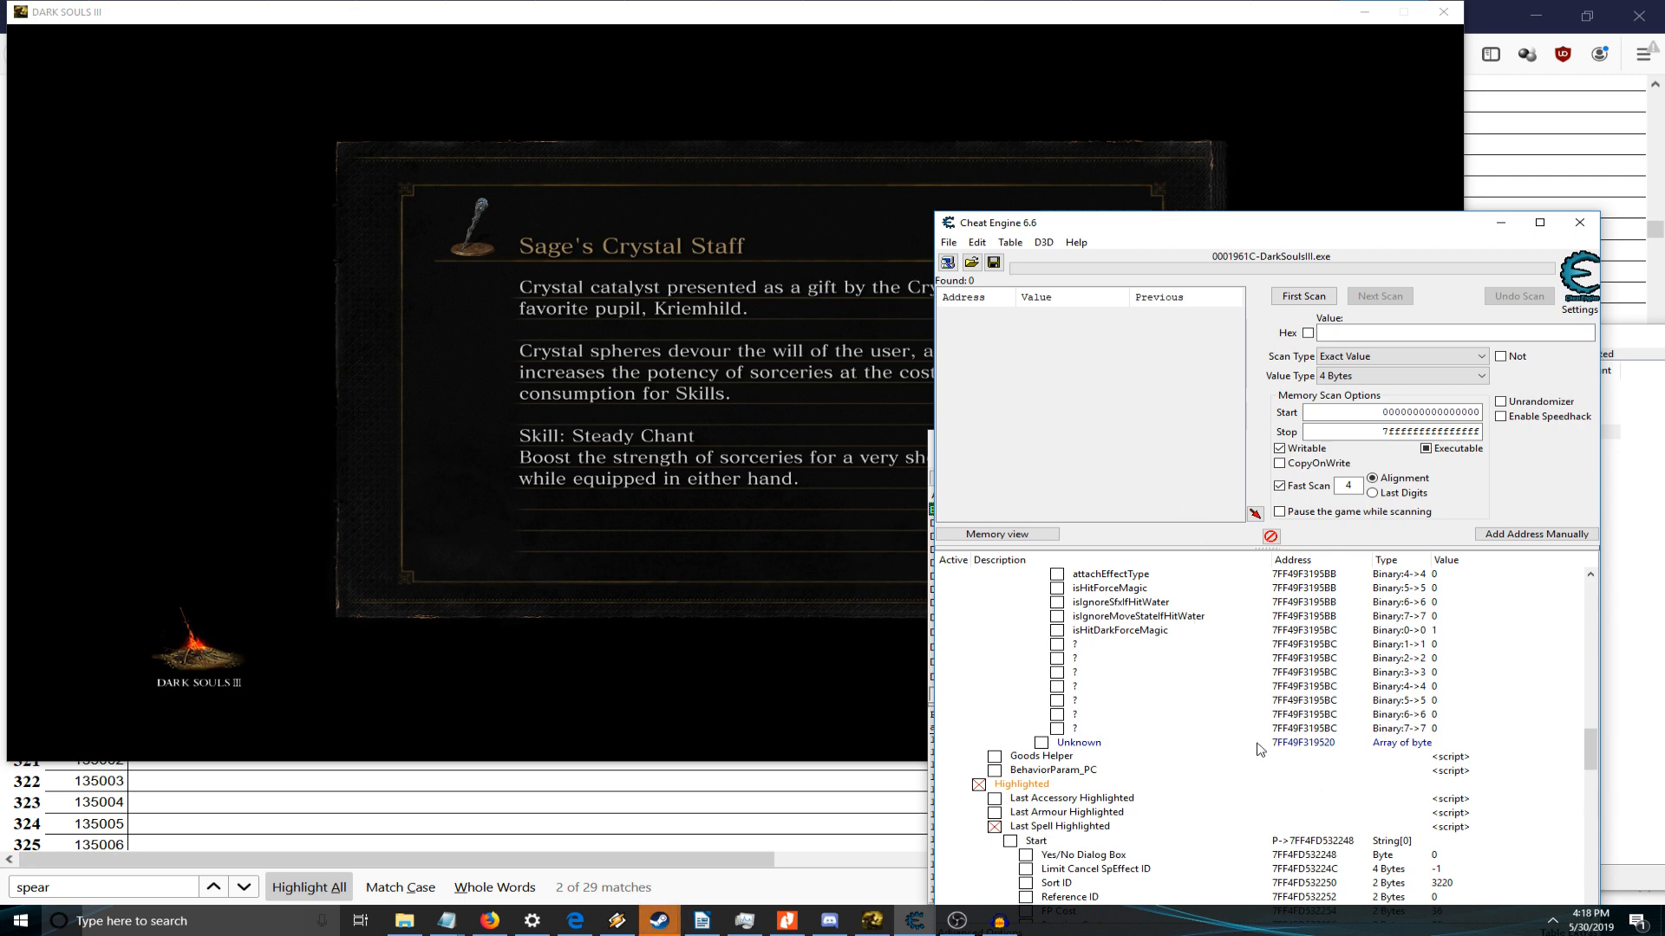
{"action": "mouse_move", "coordinate": [1404, 739]}
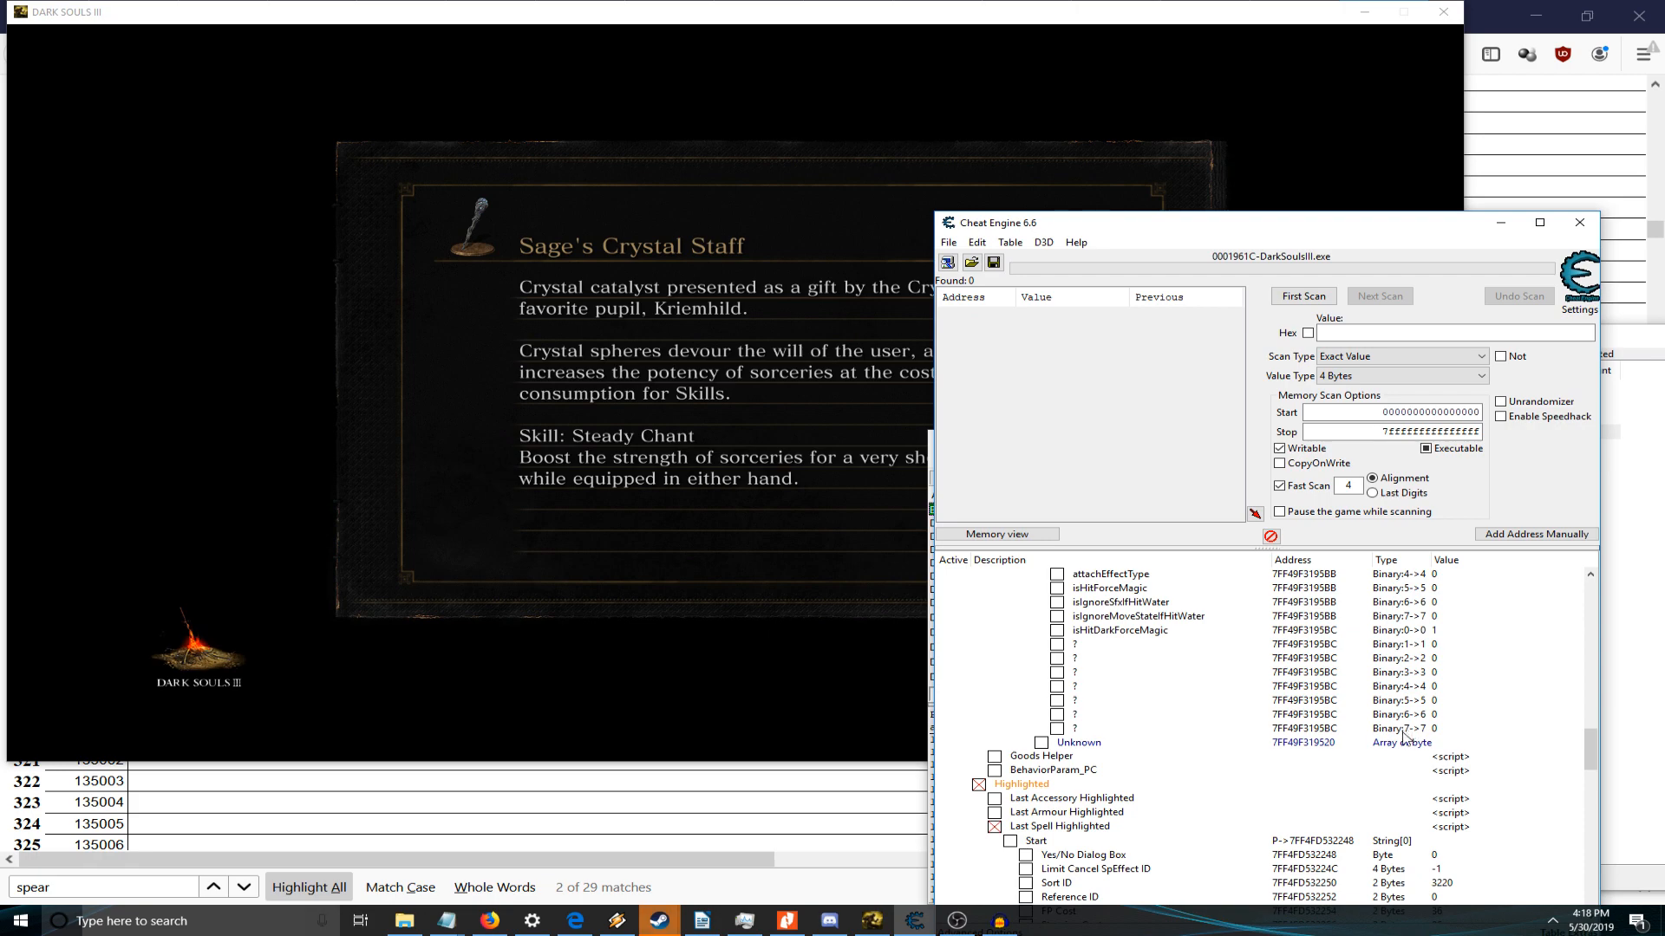
{"action": "scroll", "scroll_direction": "up", "scroll_amount": 3}
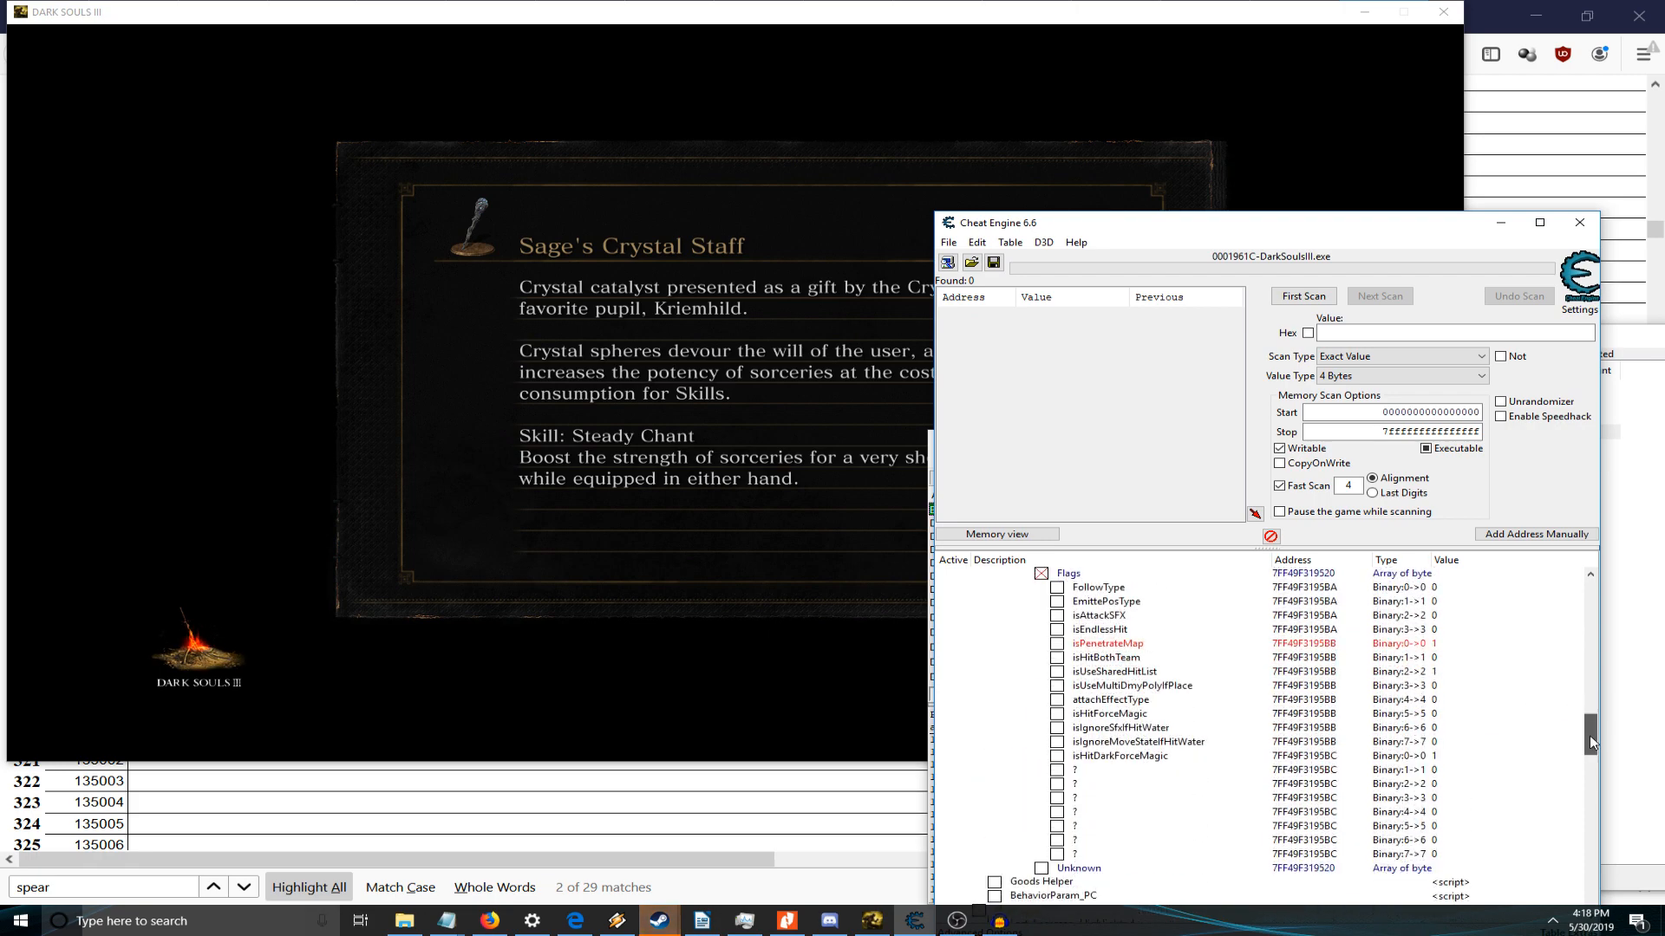